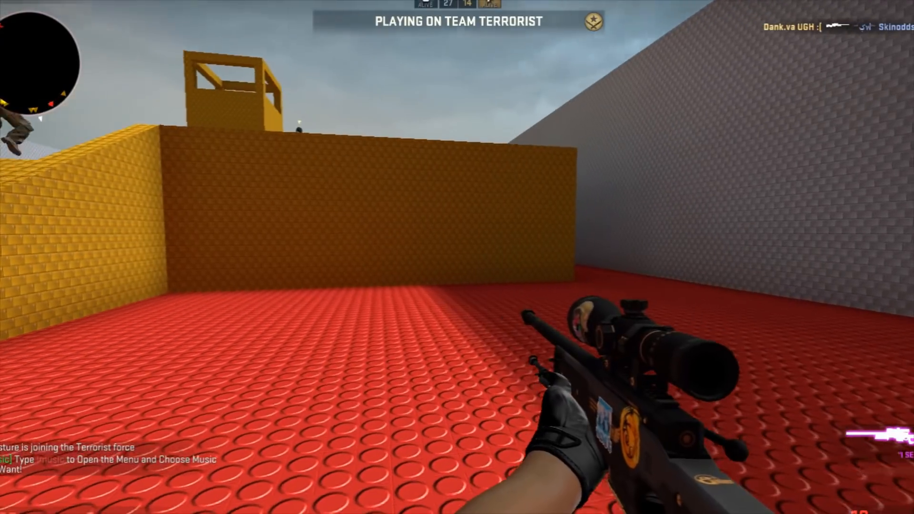
# Reach the advanced system settings from This PC's system information
pyautogui.press('3')
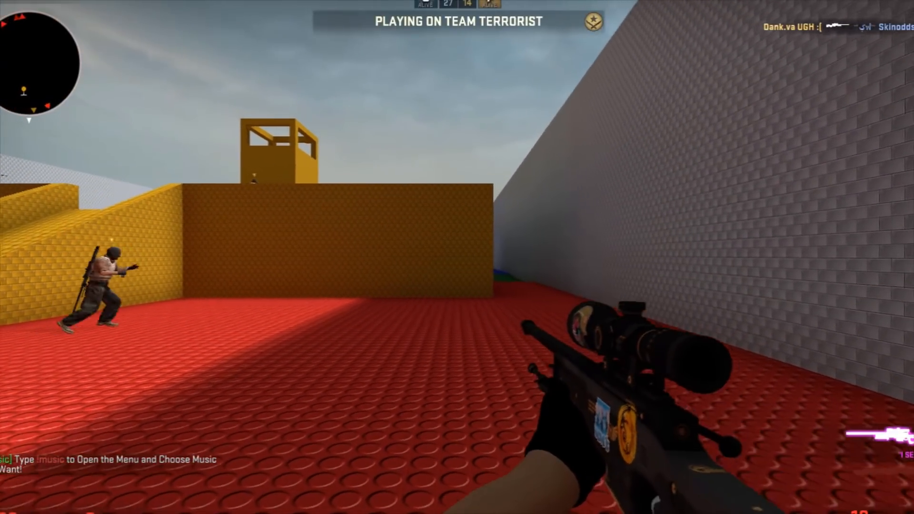
pyautogui.press('3')
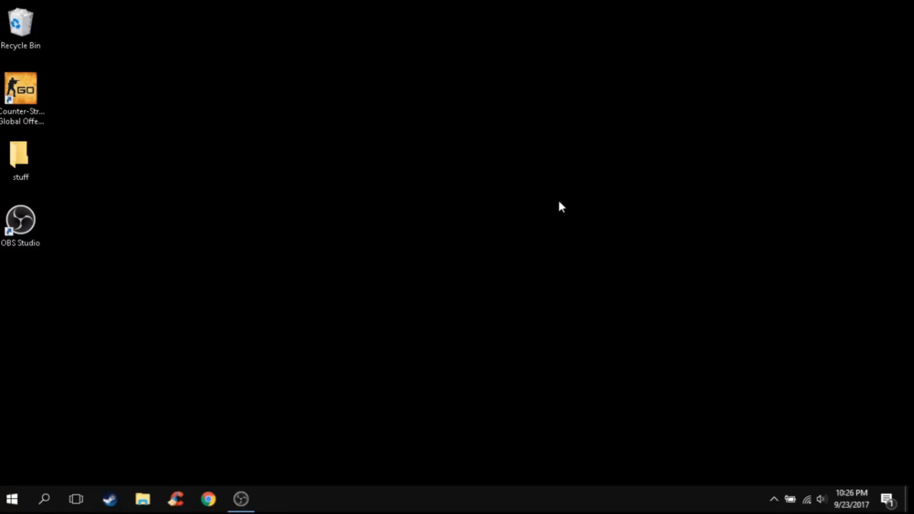
pyautogui.rightClick(562, 207)
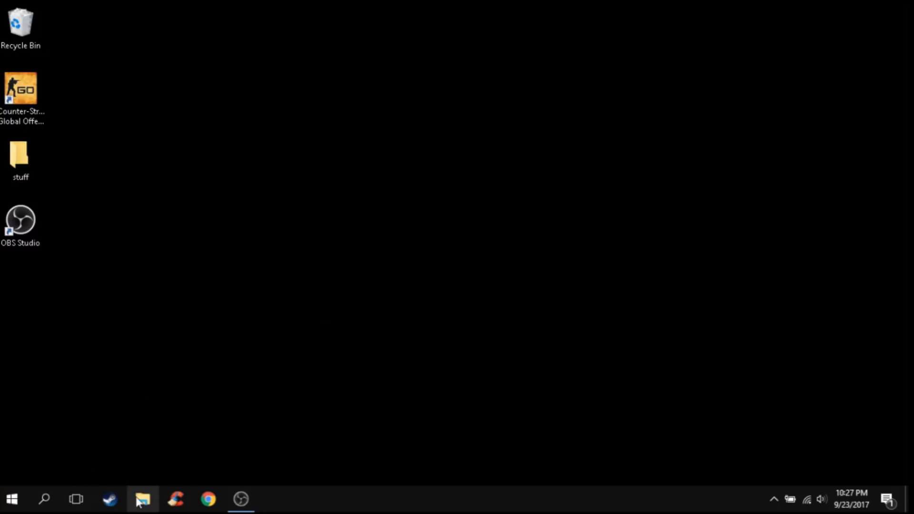
pyautogui.click(142, 499)
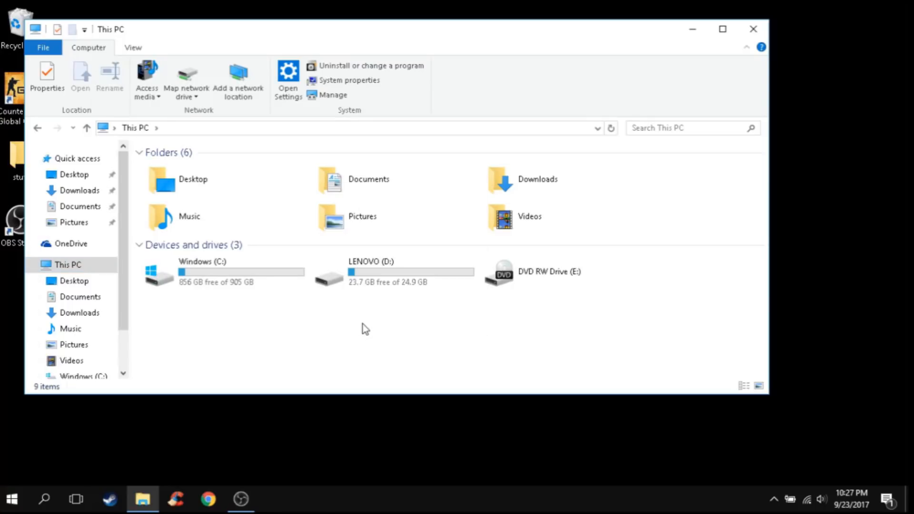
pyautogui.click(350, 80)
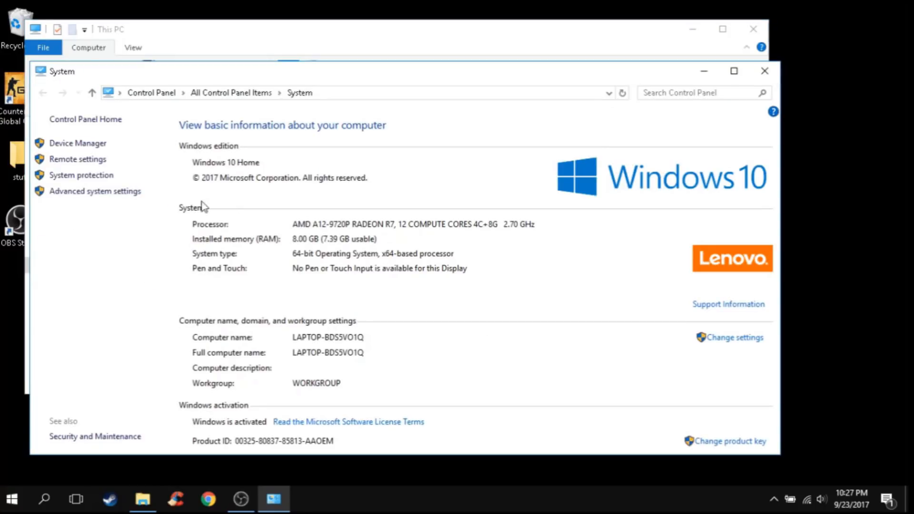
pyautogui.click(96, 191)
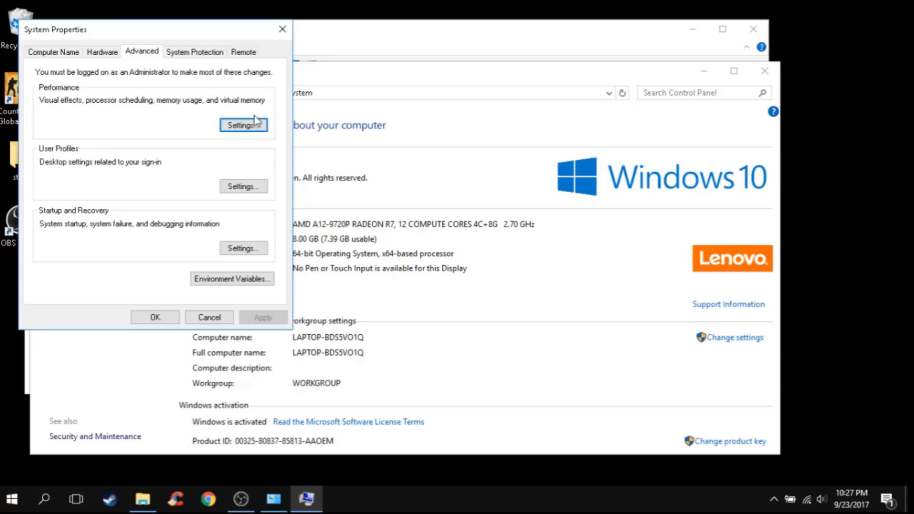
# In Performance Options, let Windows choose the visual effects and confirm
pyautogui.click(243, 124)
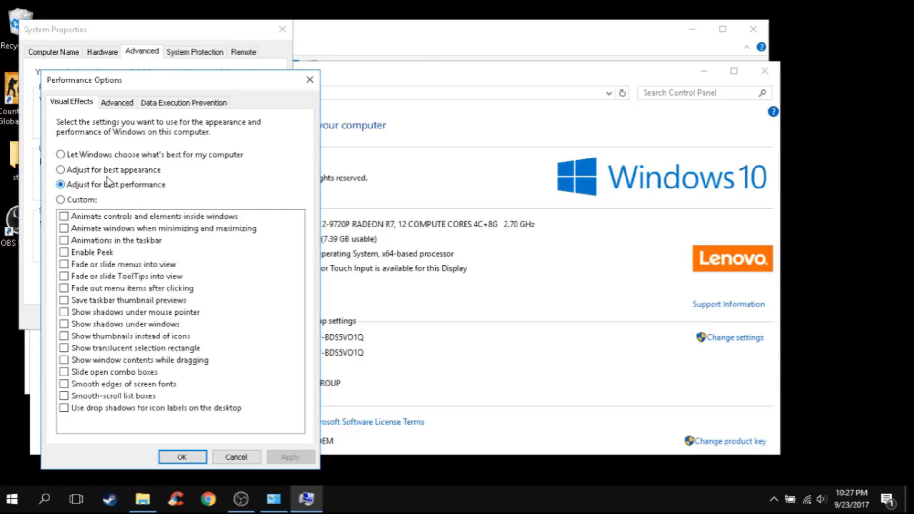
pyautogui.click(59, 155)
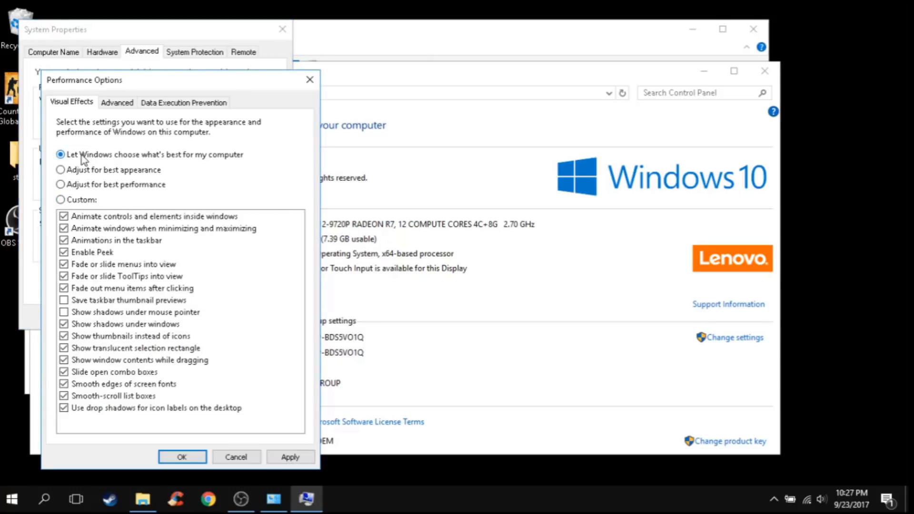
pyautogui.click(60, 184)
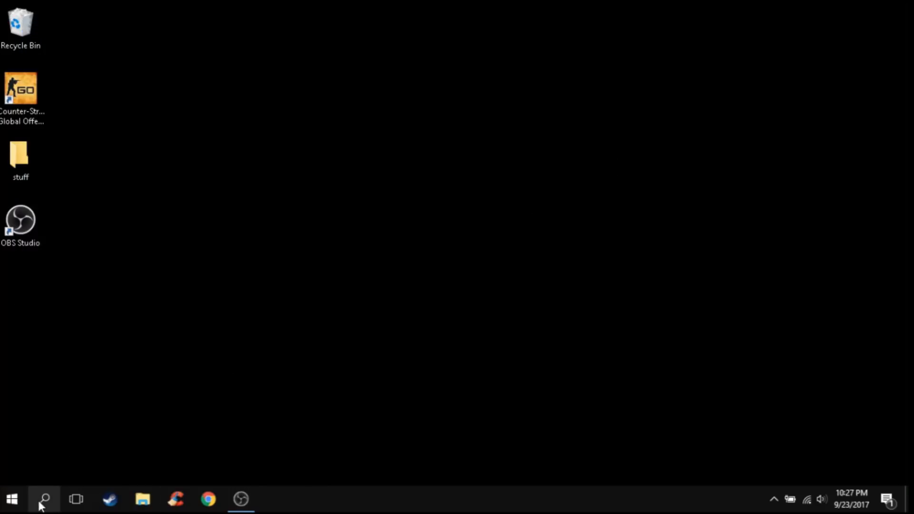
# Launch Settings from Windows search and go to the Privacy section
pyautogui.click(42, 499)
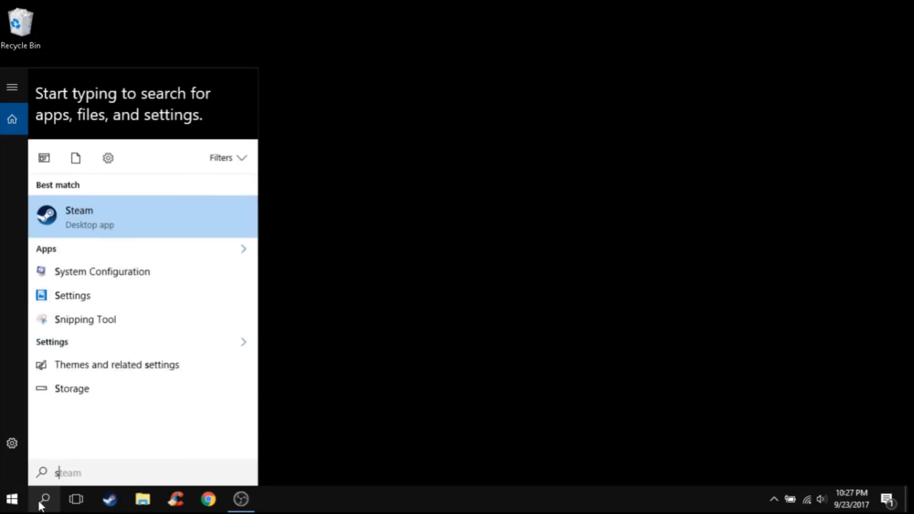
pyautogui.click(73, 295)
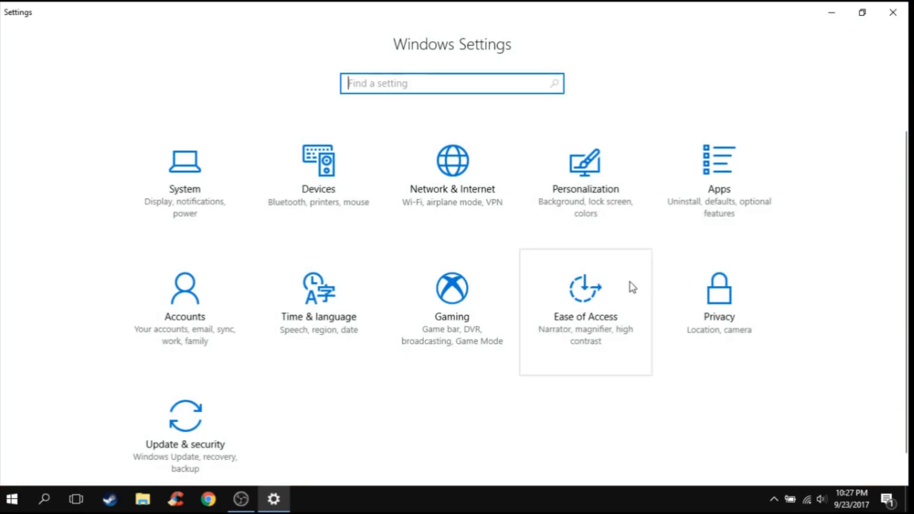
pyautogui.moveTo(374, 234)
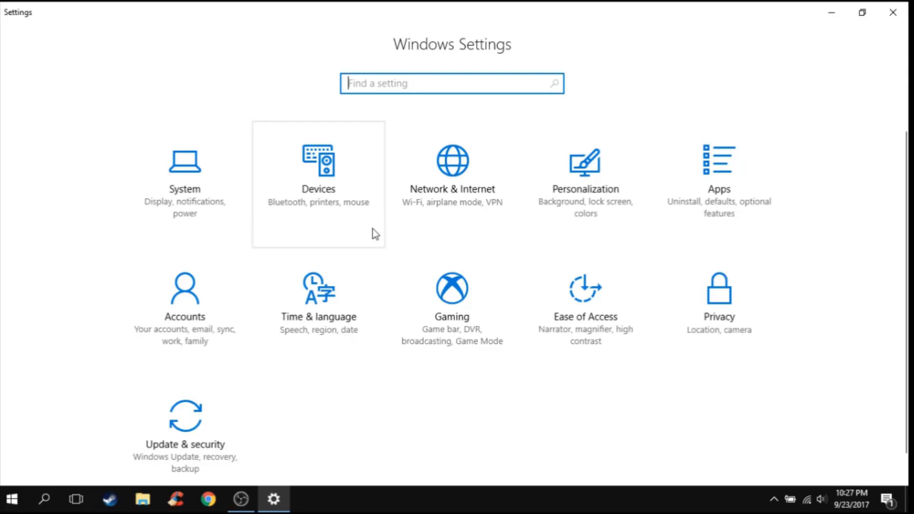
pyautogui.click(720, 291)
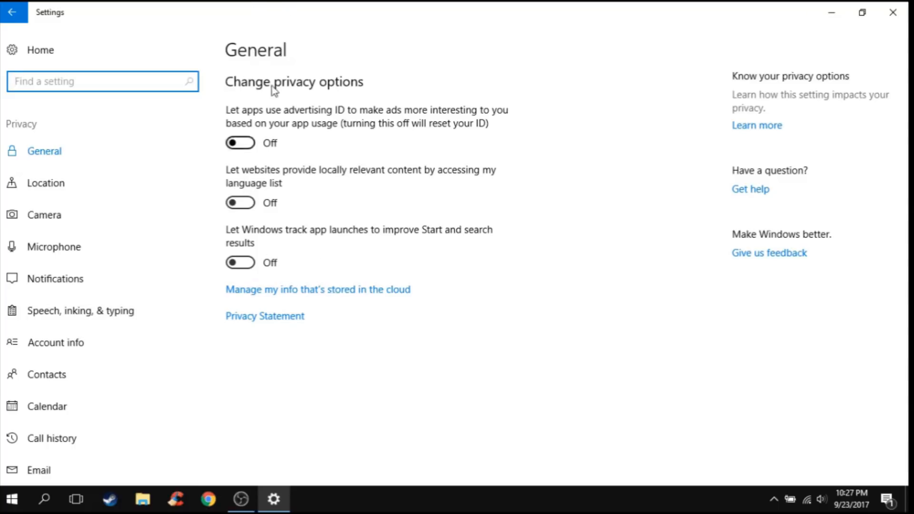
# Review the location, camera, microphone, notifications, speech, calendar, call history, email, radios and other devices privacy pages
pyautogui.click(46, 183)
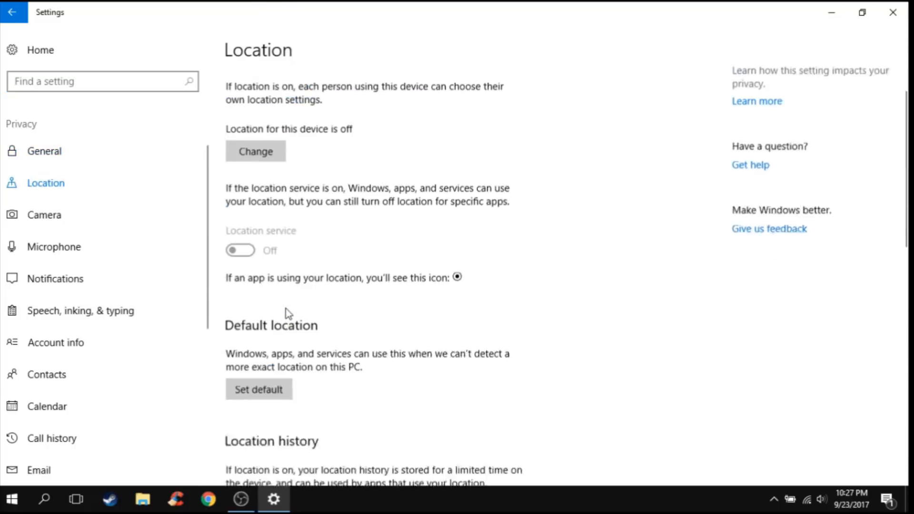
pyautogui.click(48, 215)
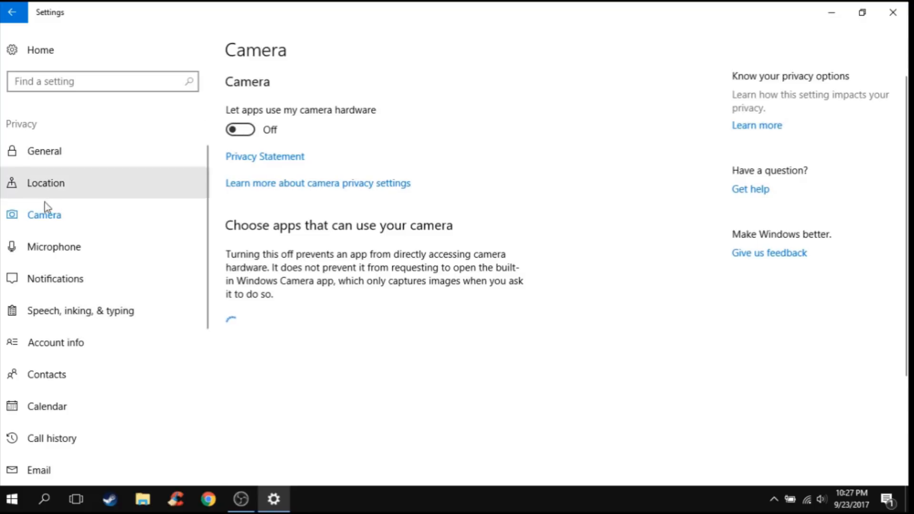
pyautogui.click(53, 246)
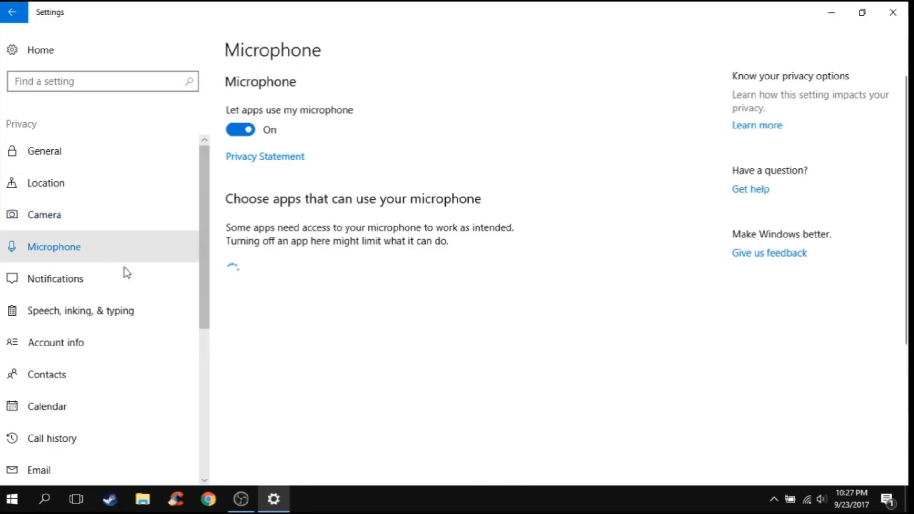
pyautogui.click(55, 278)
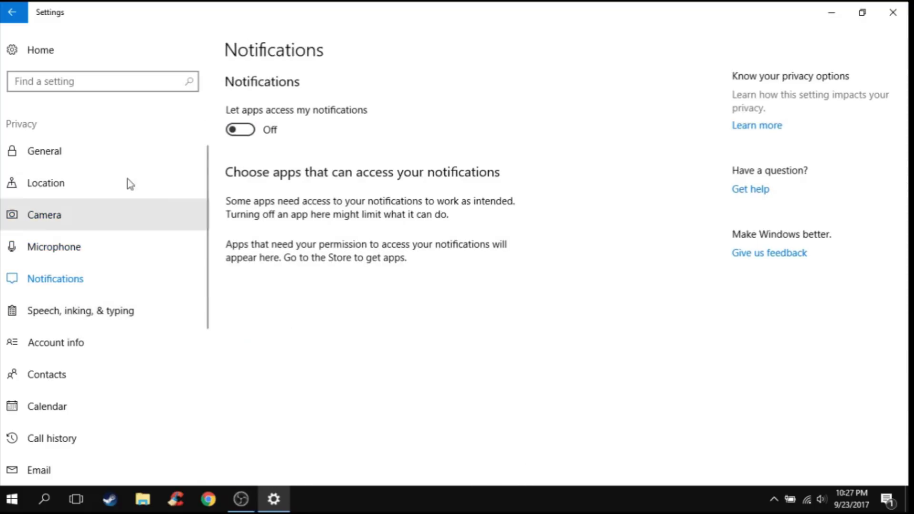
pyautogui.click(81, 310)
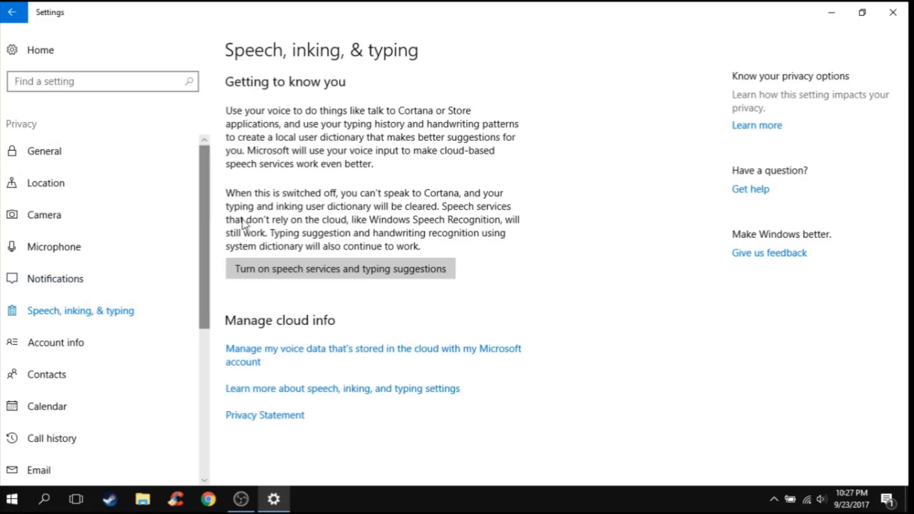
pyautogui.moveTo(201, 316)
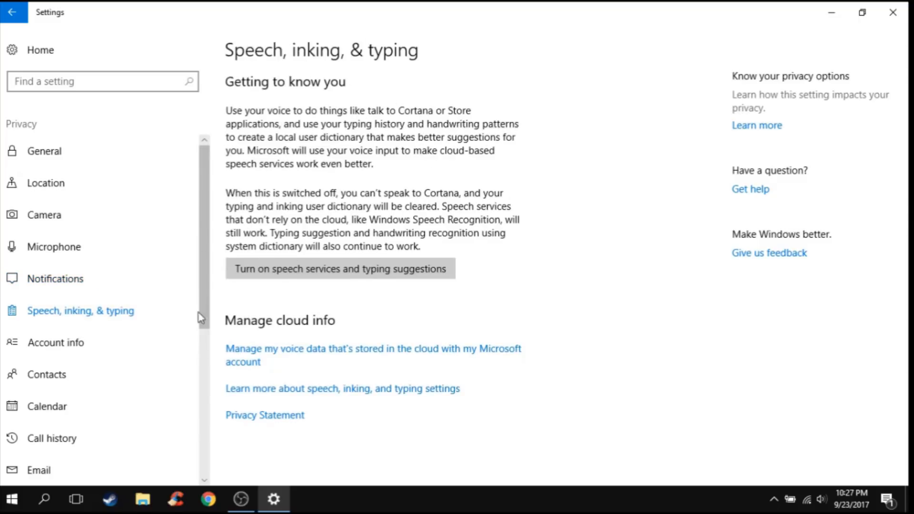
pyautogui.click(46, 374)
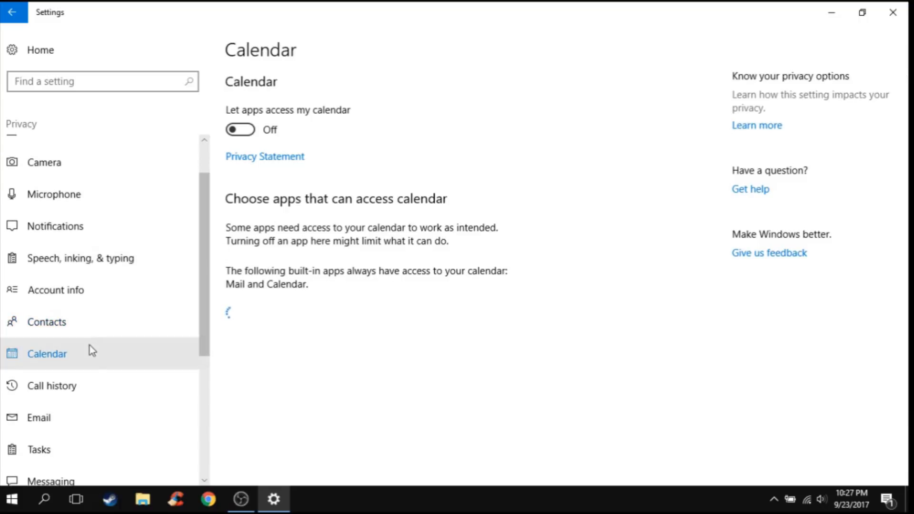
pyautogui.click(51, 385)
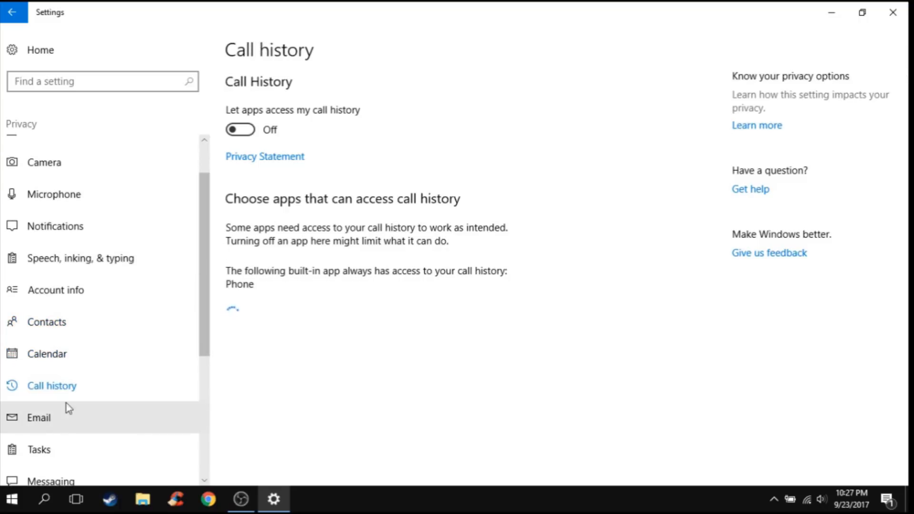
pyautogui.click(38, 418)
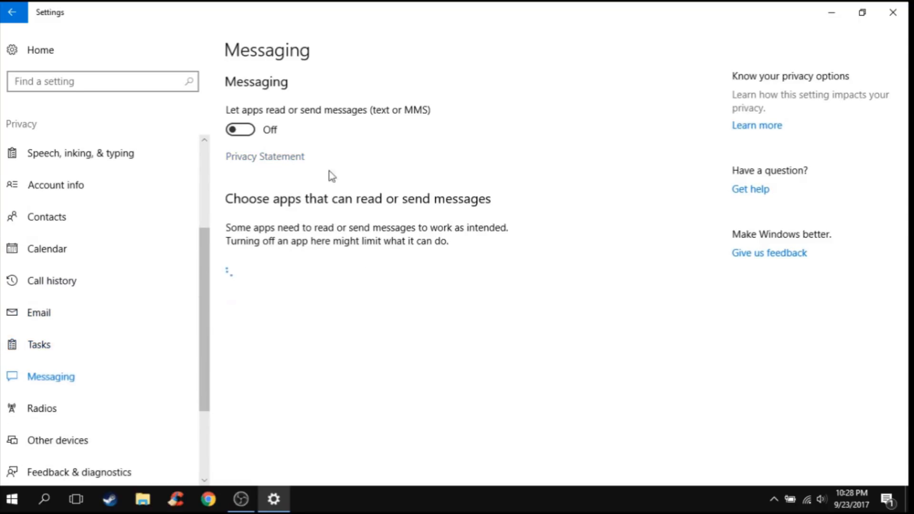
pyautogui.click(41, 407)
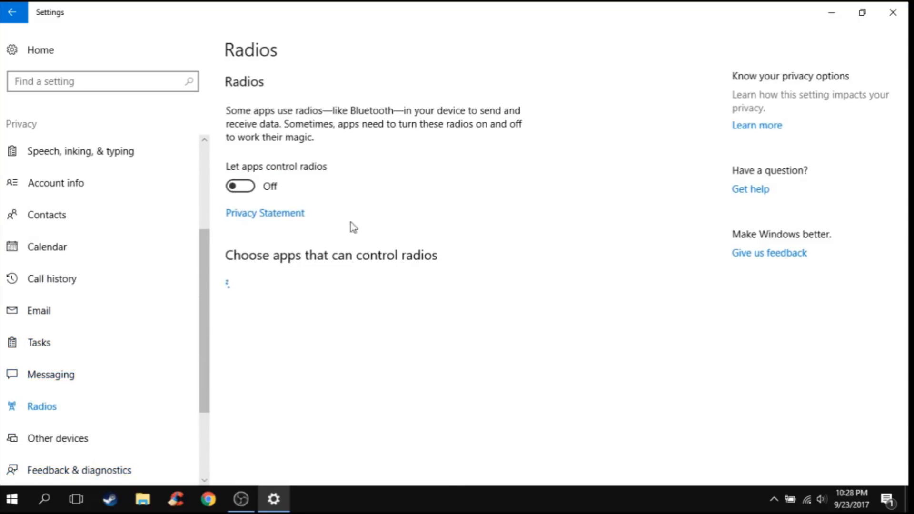
pyautogui.click(57, 437)
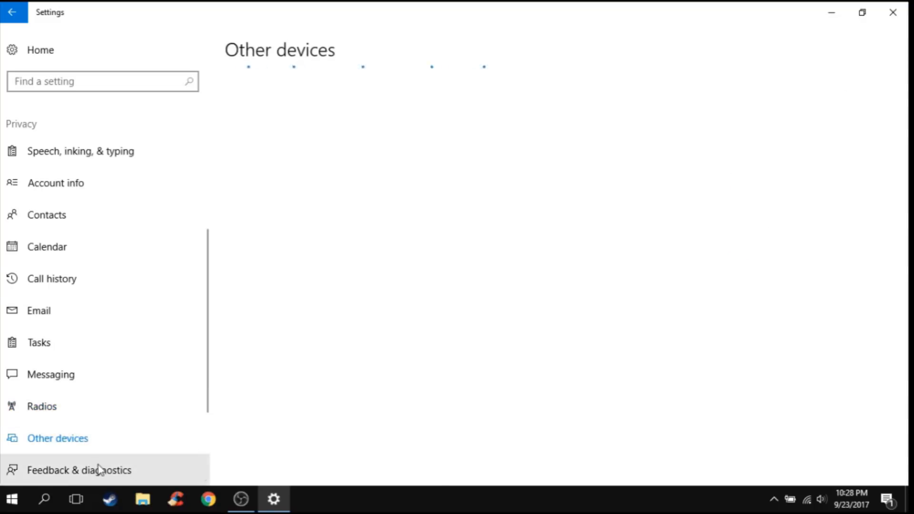
# Check feedback & diagnostics at Basic and background apps off, then close Settings
pyautogui.click(78, 471)
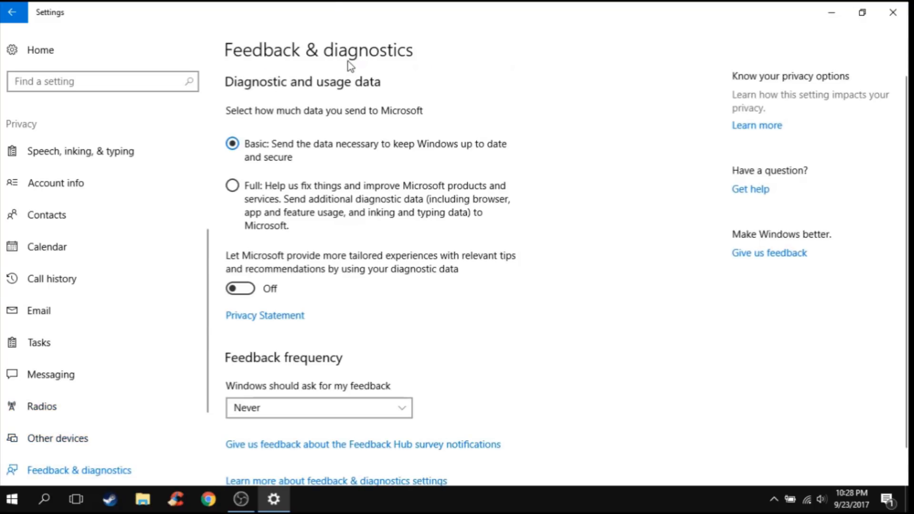
pyautogui.moveTo(366, 100)
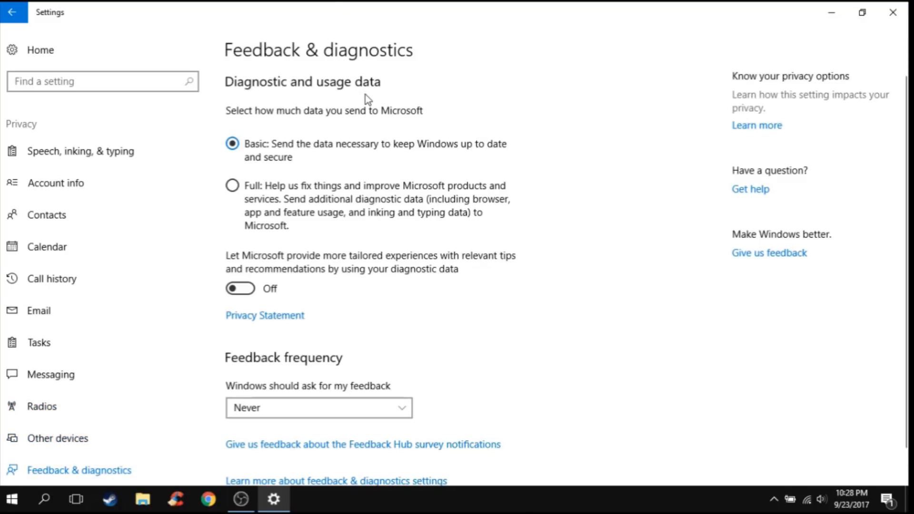
pyautogui.scroll(-3)
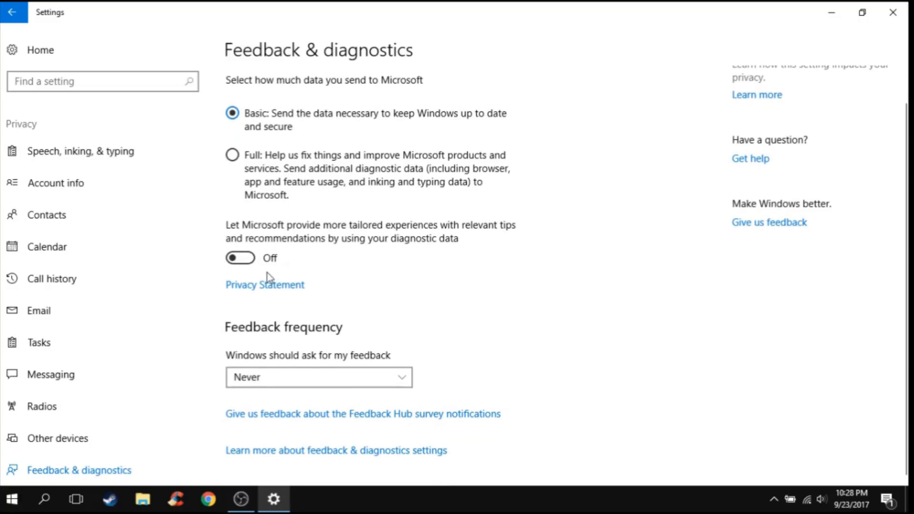
pyautogui.scroll(-3)
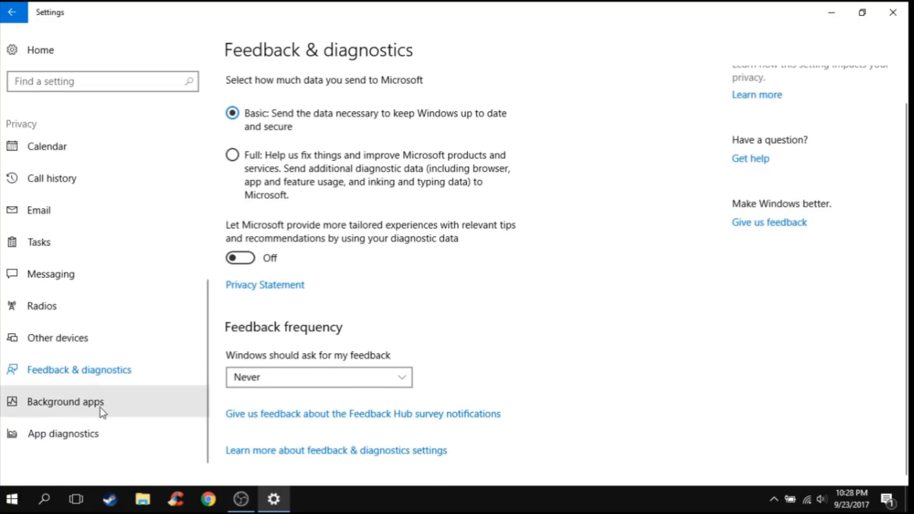
pyautogui.click(65, 401)
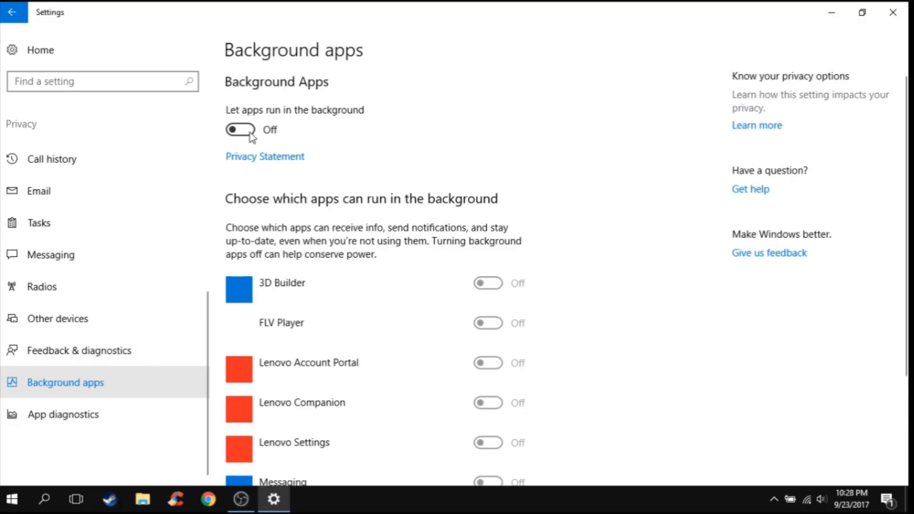
pyautogui.click(63, 415)
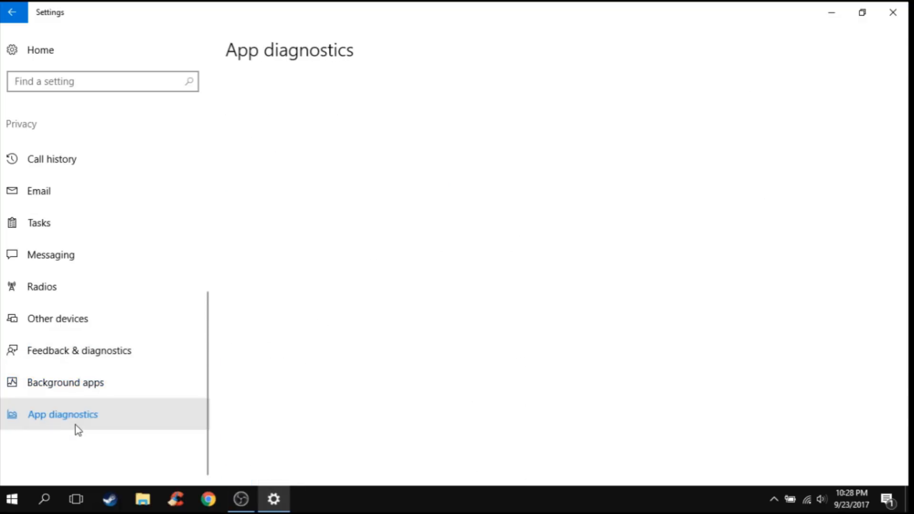
pyautogui.click(62, 414)
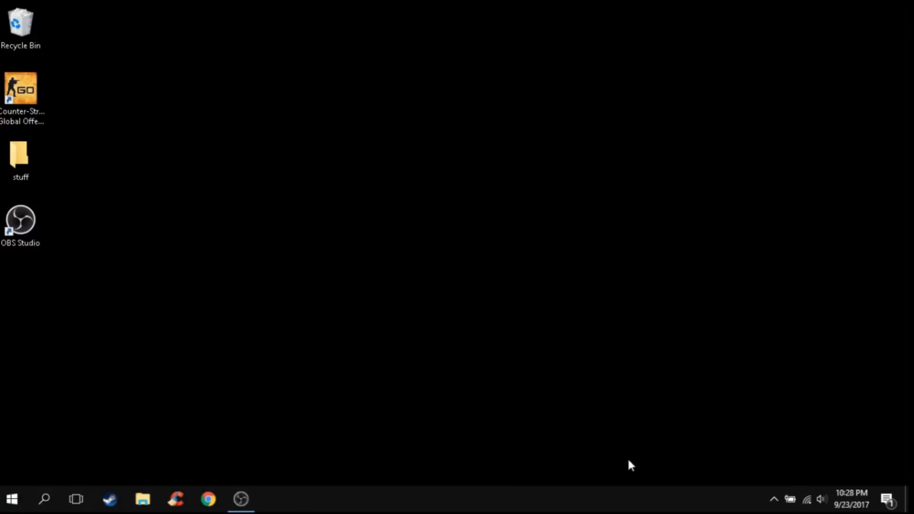
pyautogui.moveTo(566, 438)
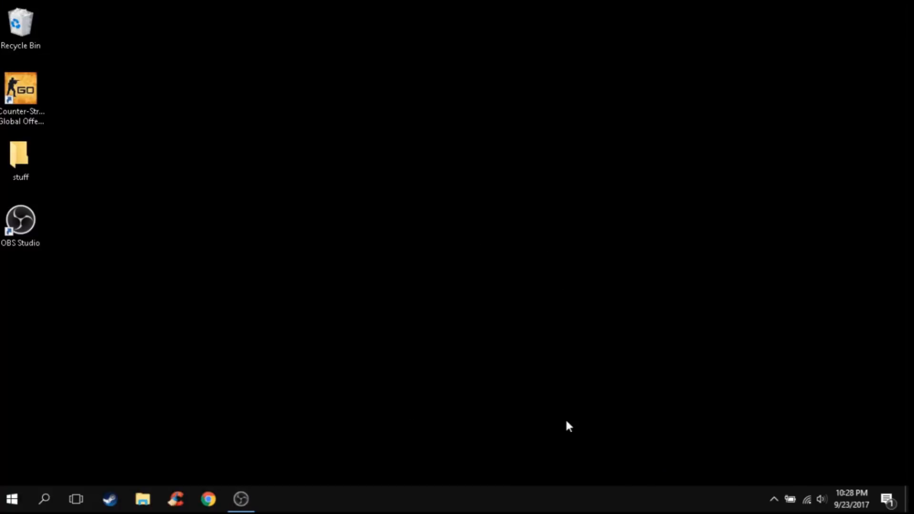
pyautogui.moveTo(793, 497)
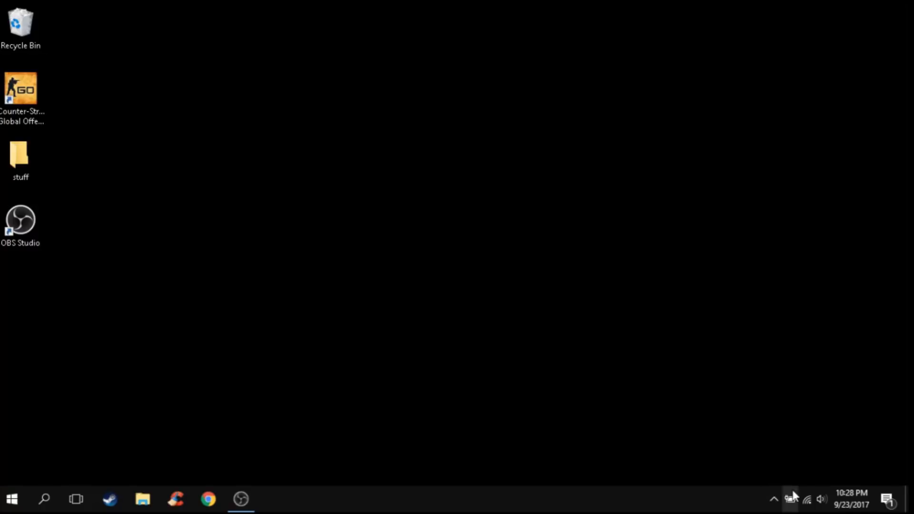
pyautogui.moveTo(601, 338)
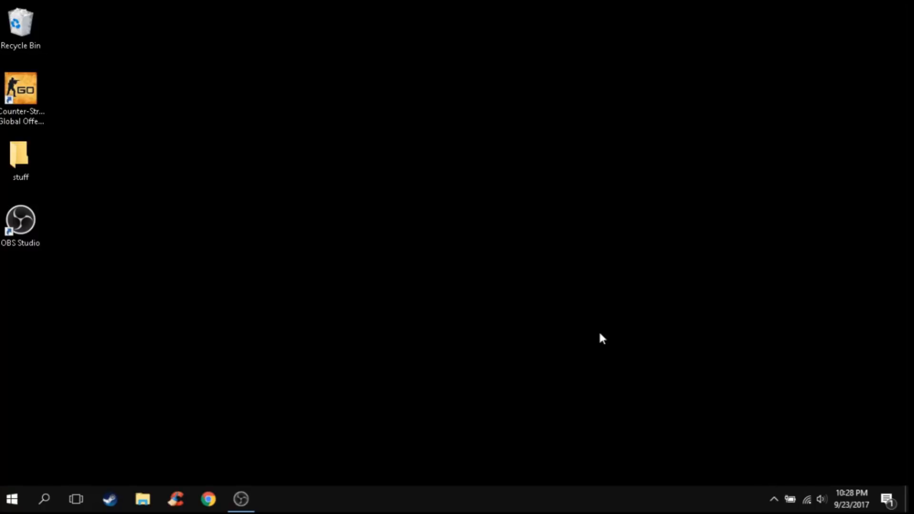
pyautogui.moveTo(594, 339)
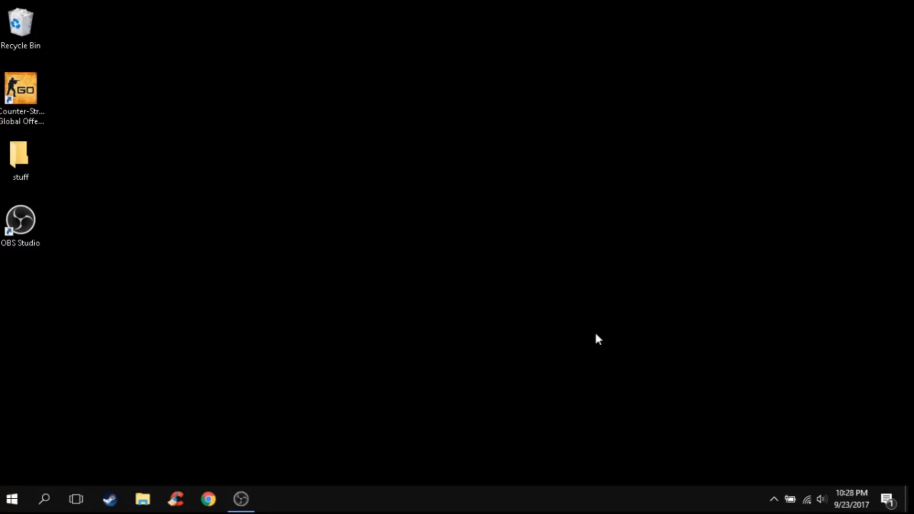
pyautogui.moveTo(688, 54)
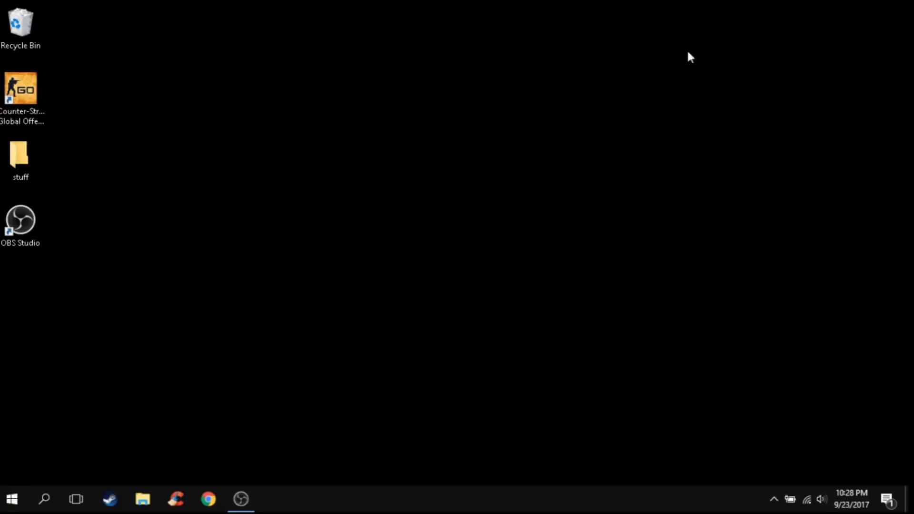
pyautogui.moveTo(765, 434)
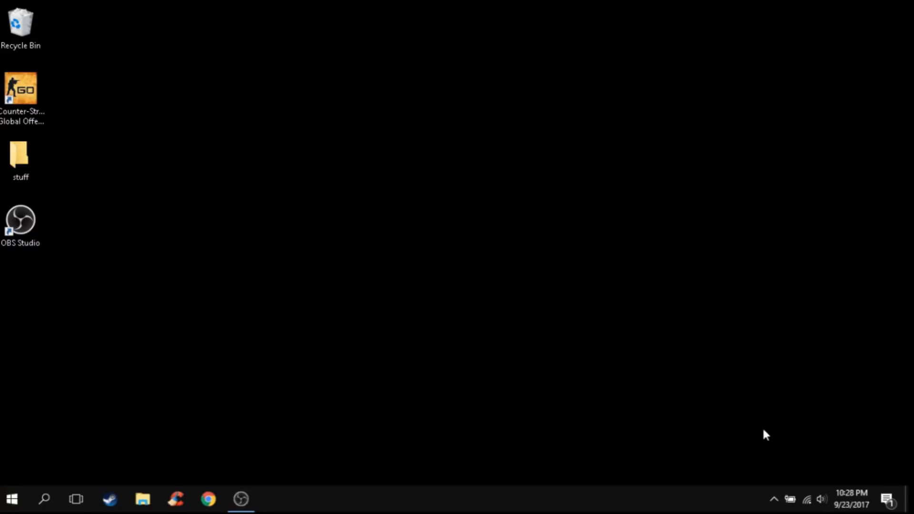
pyautogui.moveTo(794, 486)
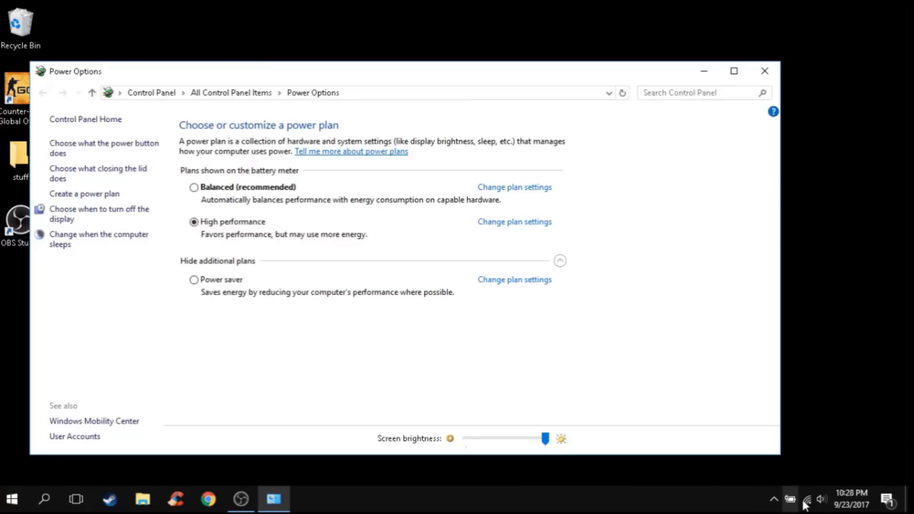
pyautogui.moveTo(688, 415)
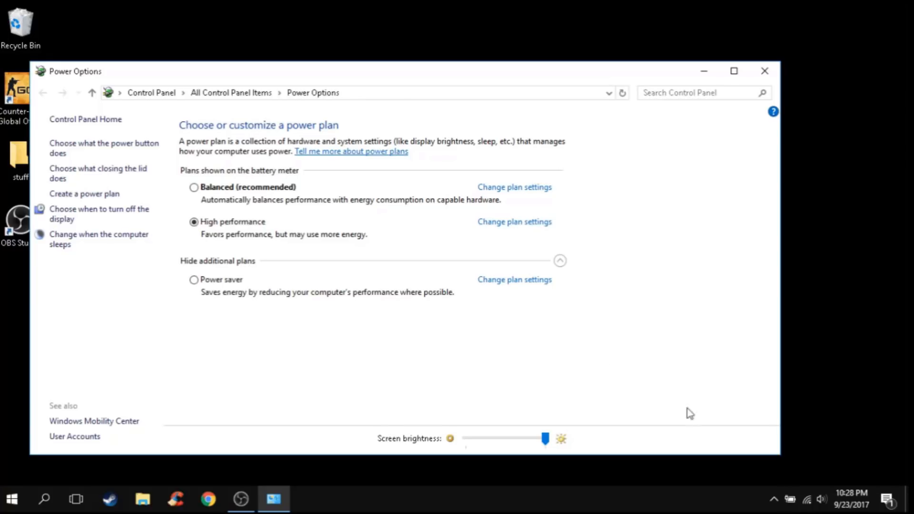
pyautogui.moveTo(270, 183)
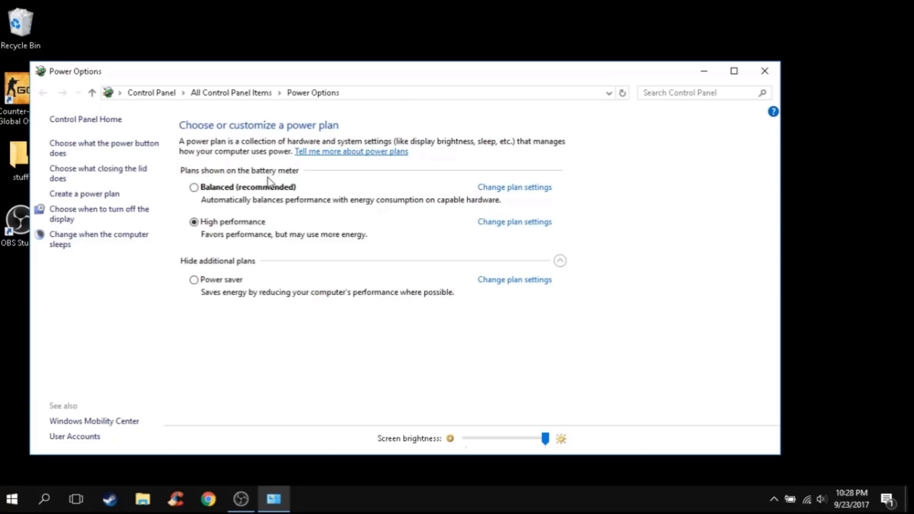
# Keep High performance as the active power plan after briefly selecting Power saver
pyautogui.click(193, 279)
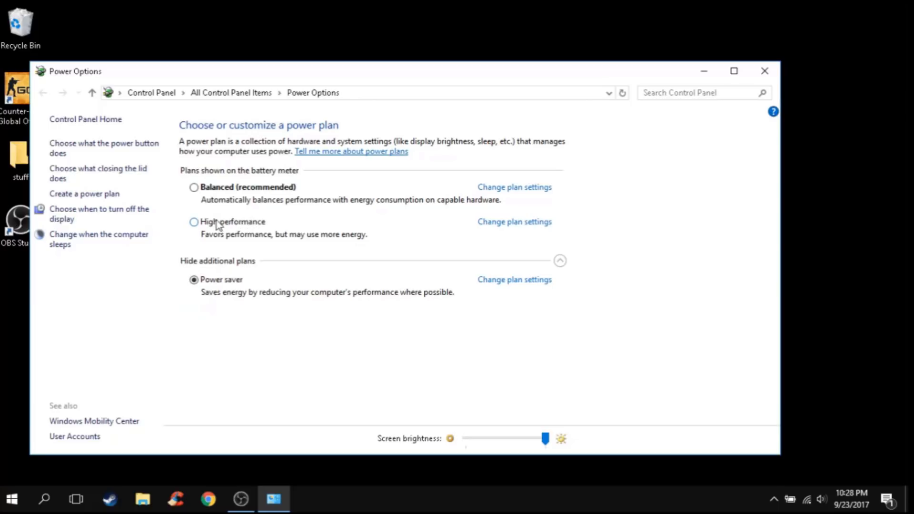
pyautogui.click(193, 222)
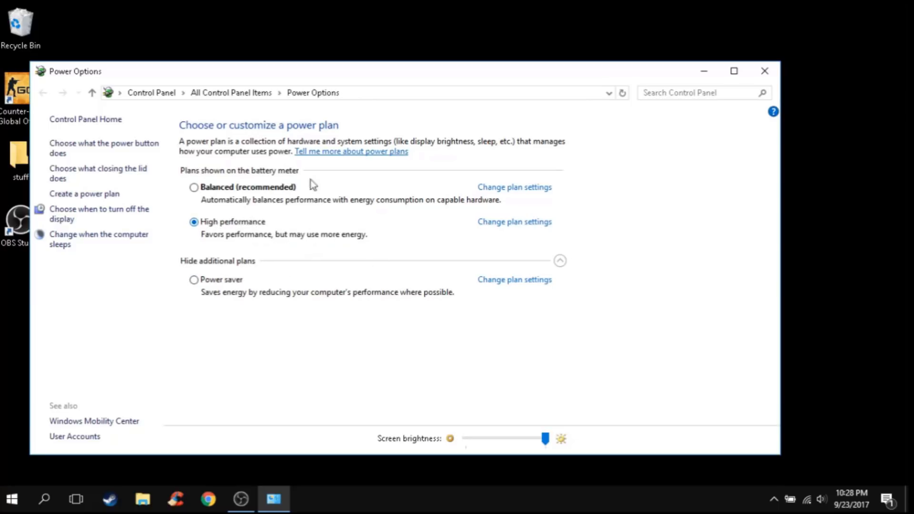
pyautogui.moveTo(740, 92)
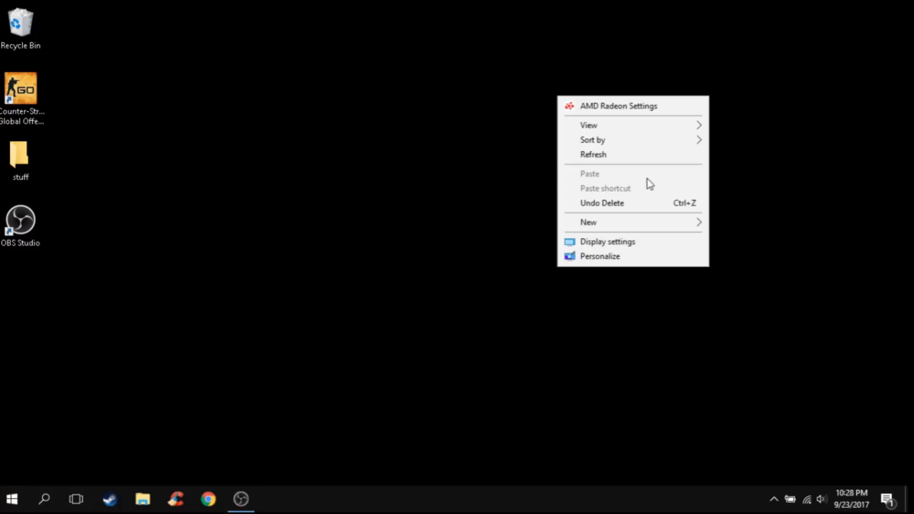
# In Personalization's Background page, keep the background type as Solid color (black)
pyautogui.click(337, 225)
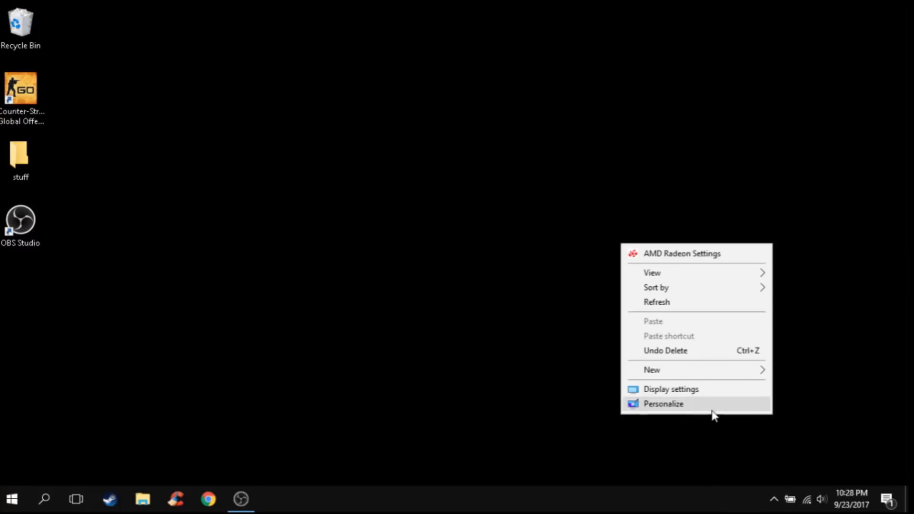
pyautogui.click(664, 404)
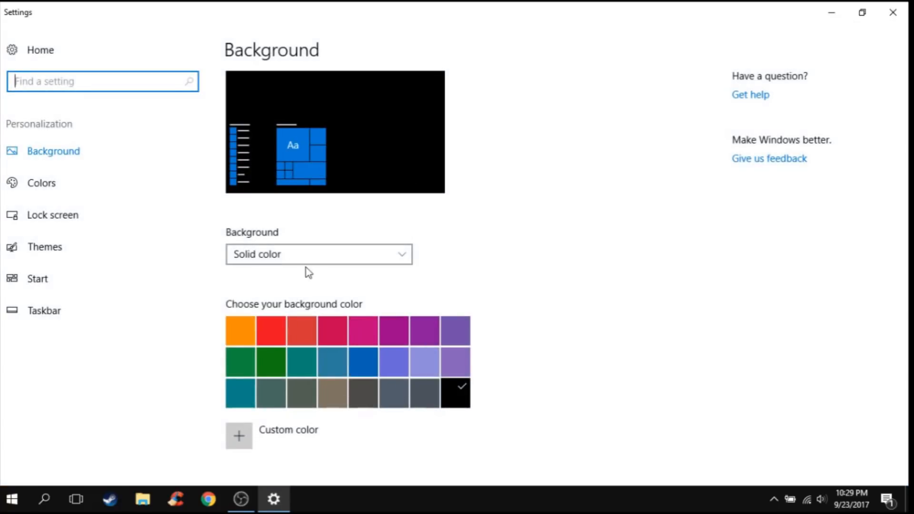
pyautogui.click(318, 254)
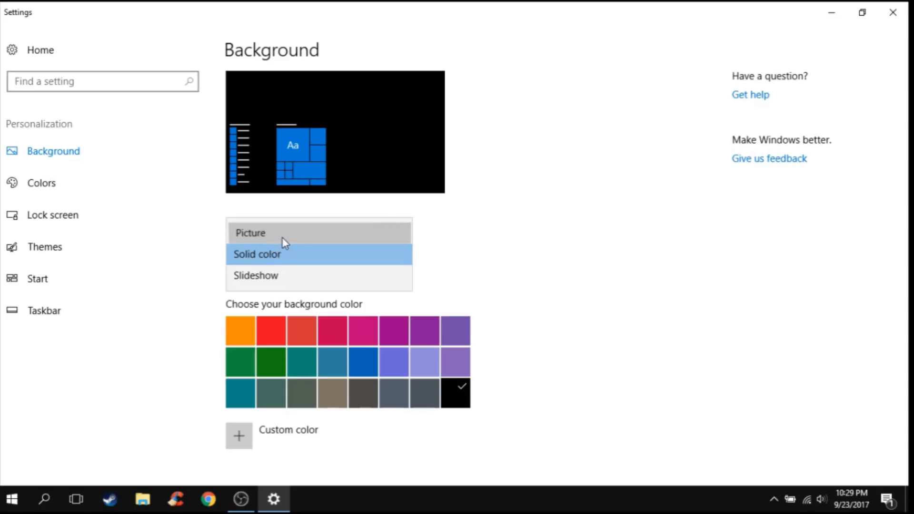
pyautogui.click(257, 254)
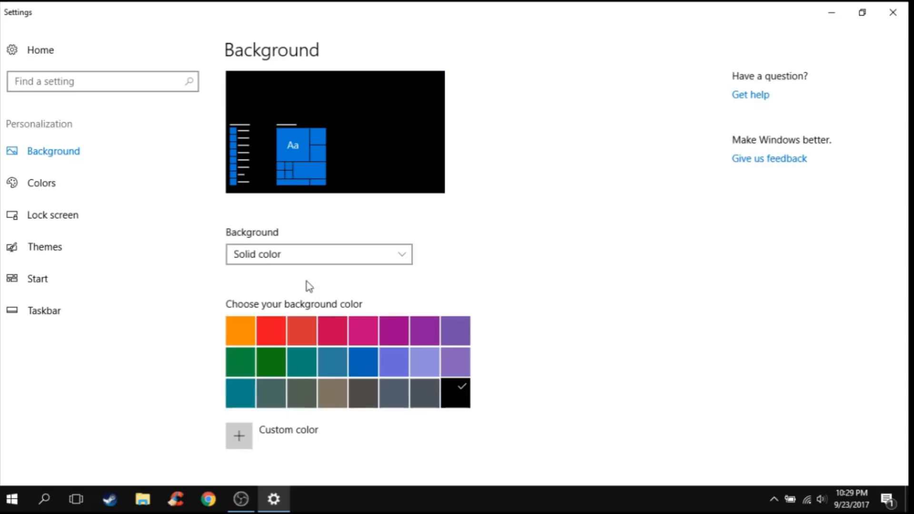
pyautogui.moveTo(479, 385)
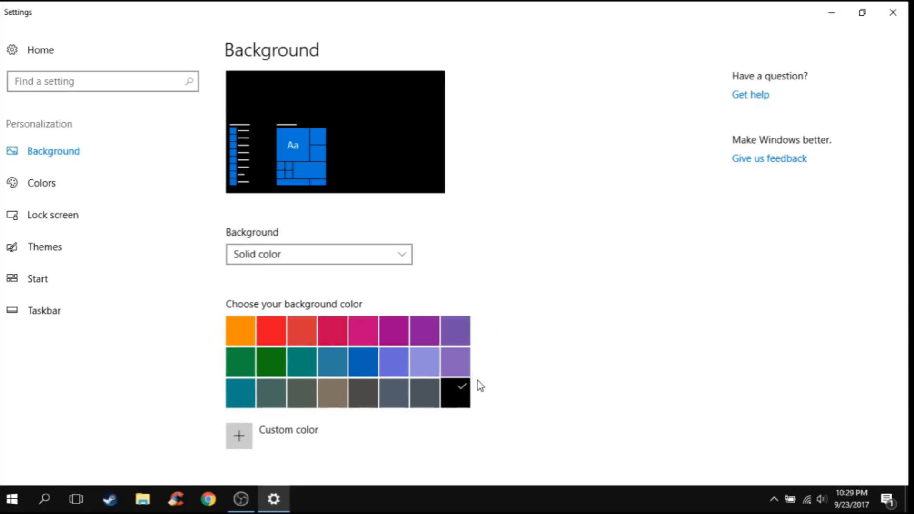
pyautogui.moveTo(893, 15)
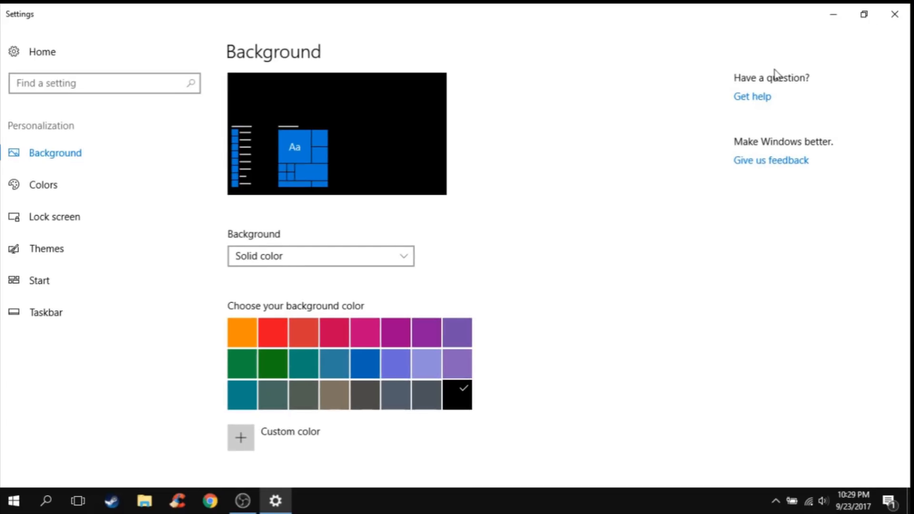
pyautogui.moveTo(891, 15)
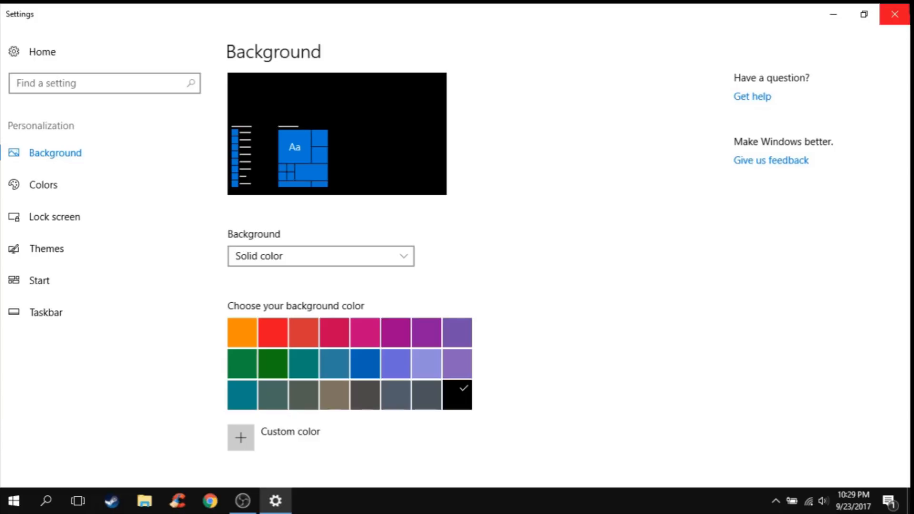
pyautogui.moveTo(899, 13)
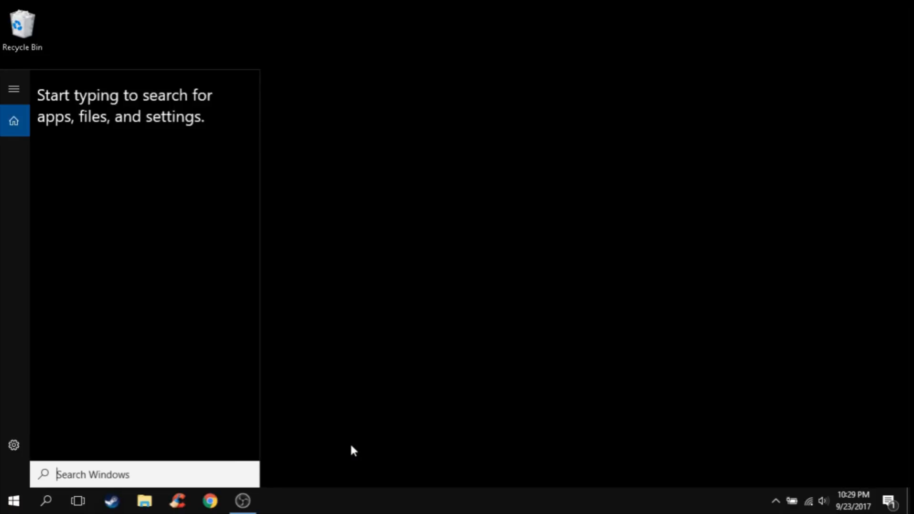
# Run 'prefetch' from the Win+R dialog to open the prefetch location
pyautogui.write('run')
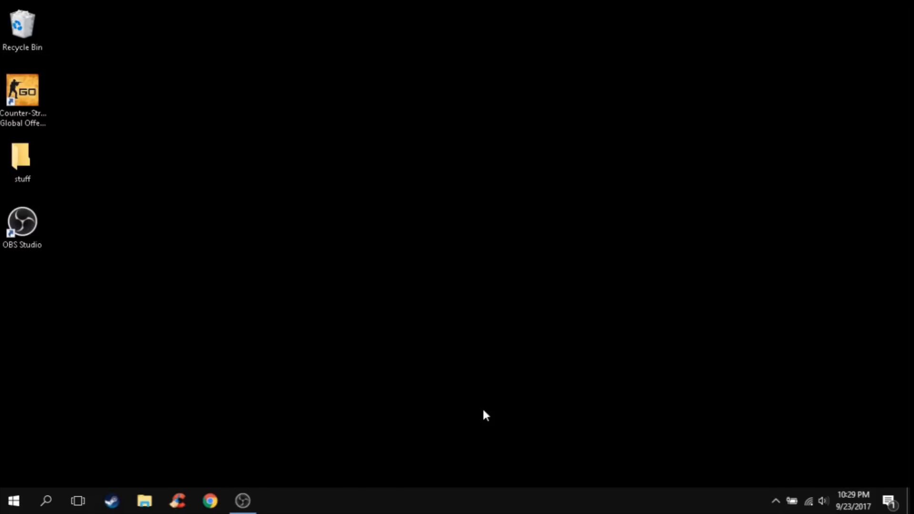
pyautogui.press('Win+r')
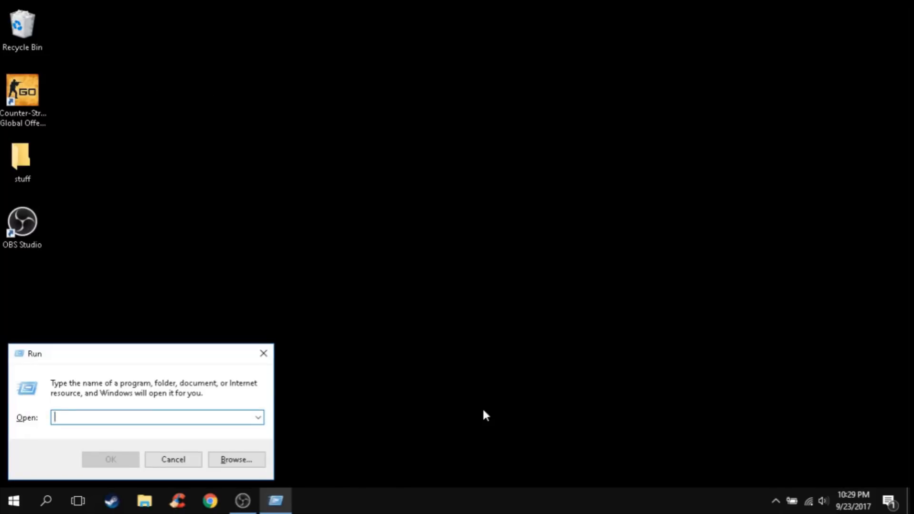
pyautogui.moveTo(137, 417)
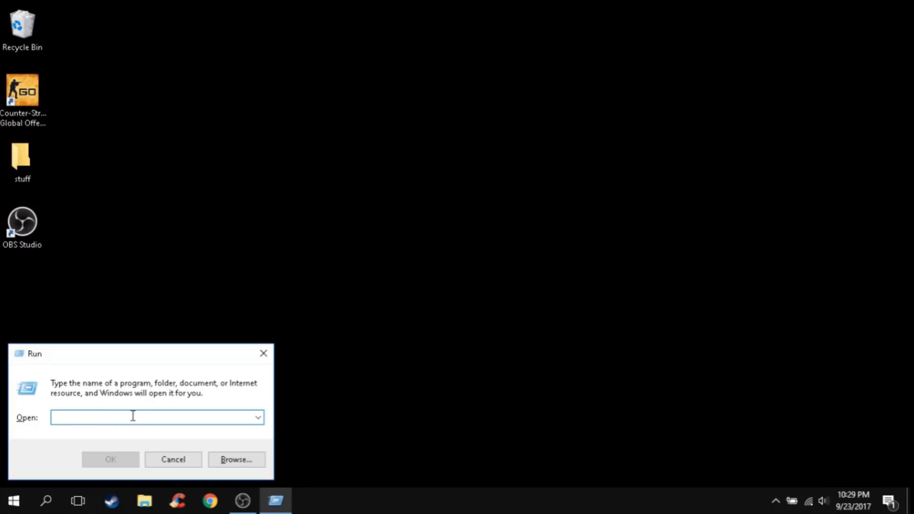
pyautogui.write('prefet')
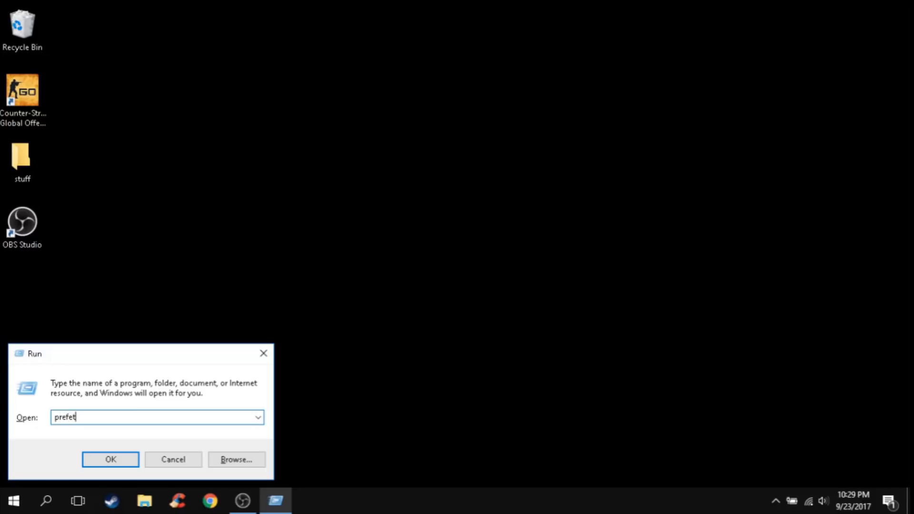
pyautogui.write('ch')
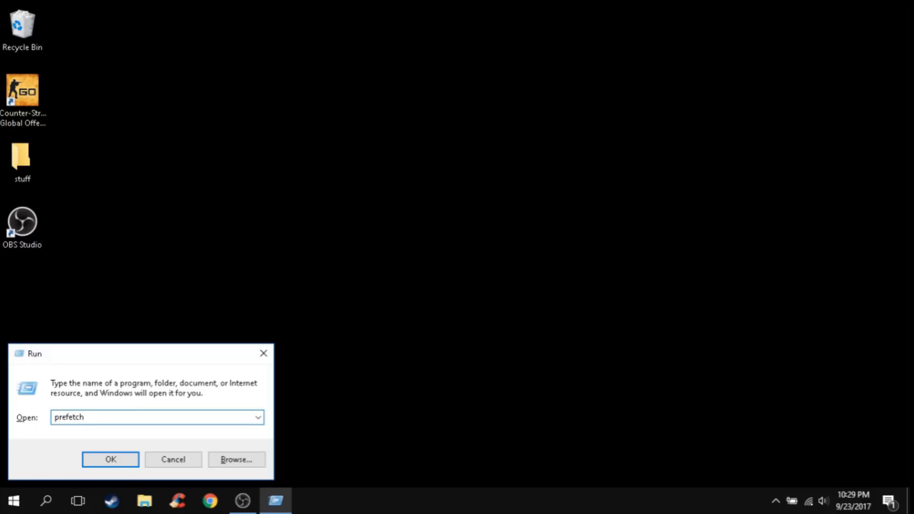
pyautogui.click(110, 460)
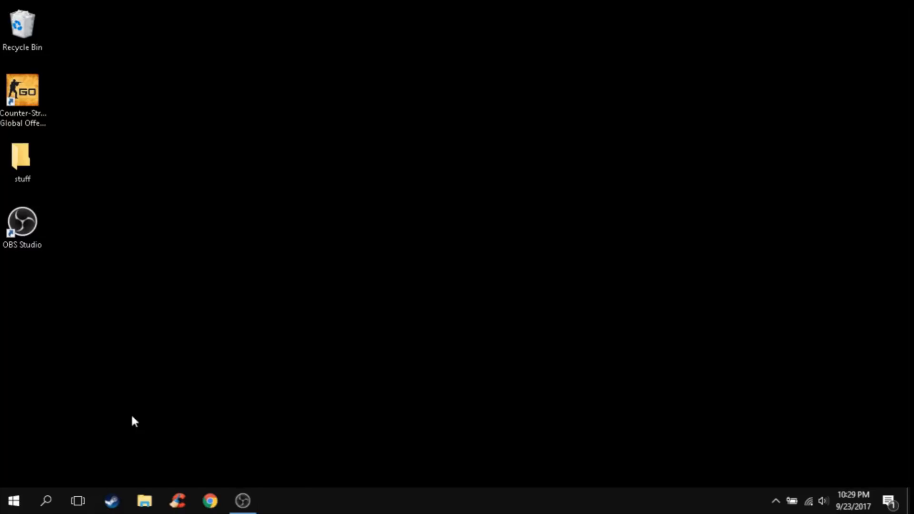
# Dismiss the result and return to the plain desktop
pyautogui.click(145, 501)
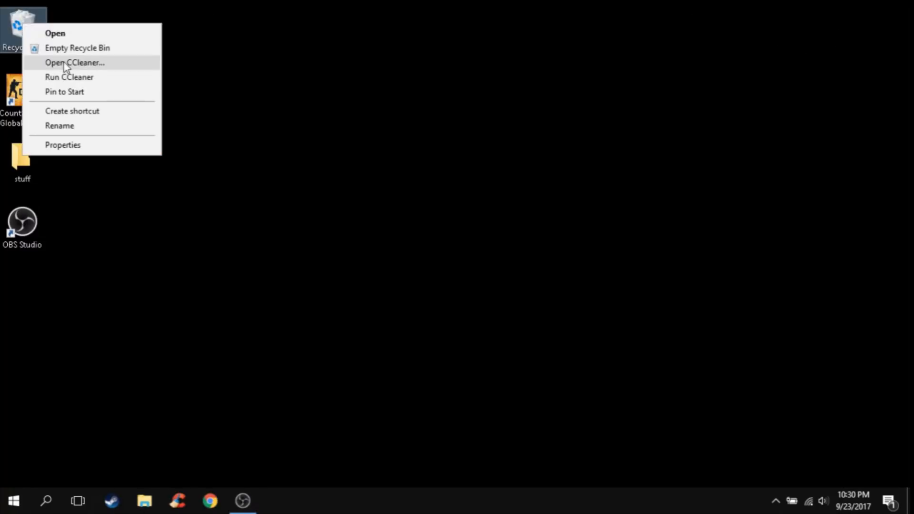
pyautogui.click(522, 272)
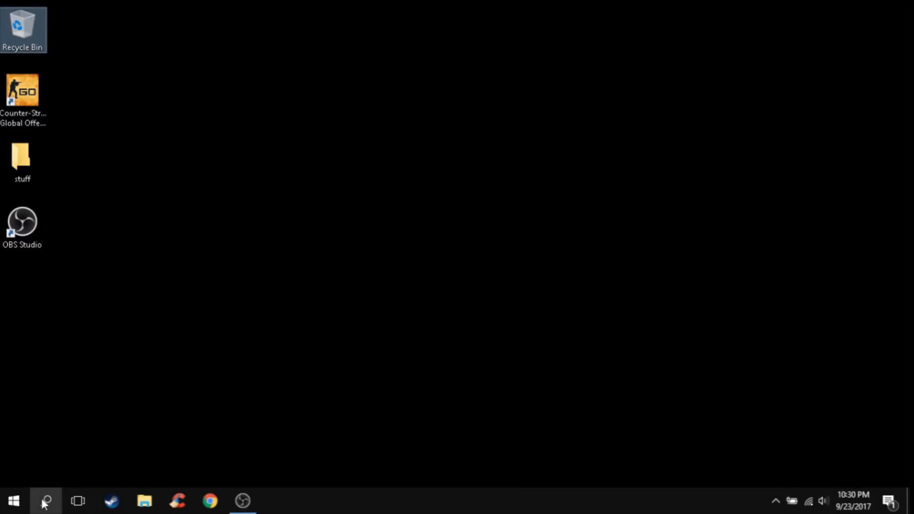
# Search Windows for 'msconfig' to find System Configuration
pyautogui.click(44, 501)
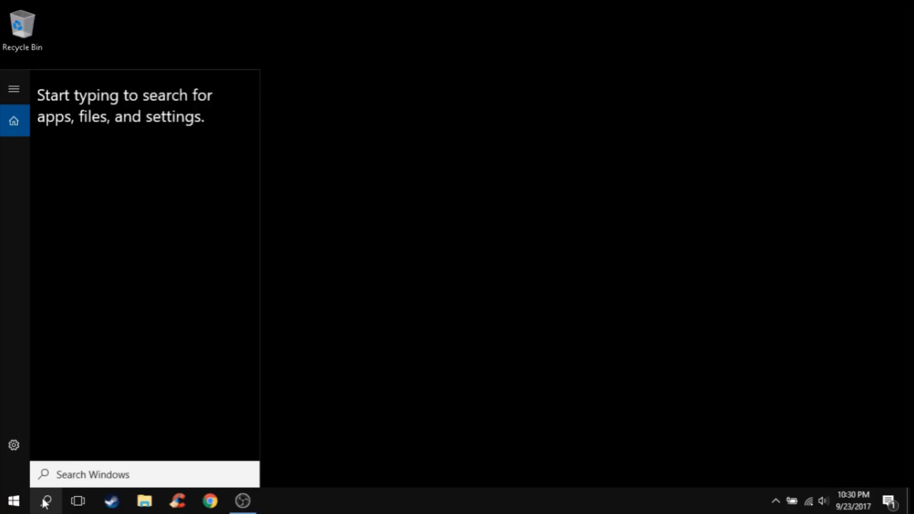
pyautogui.write('msco')
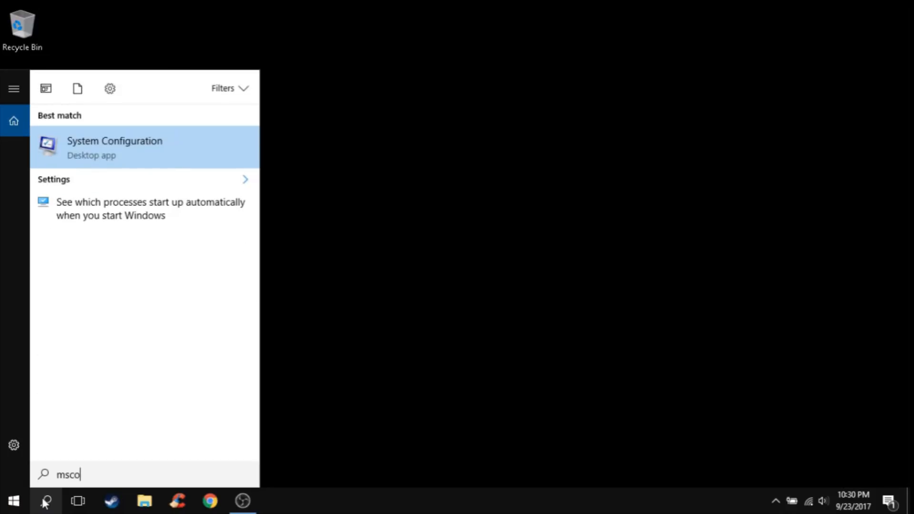
pyautogui.write('nfig')
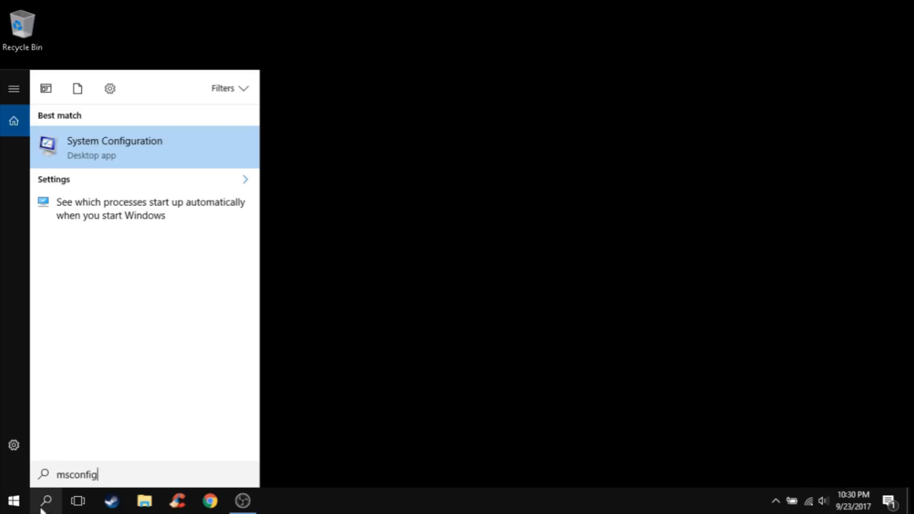
pyautogui.moveTo(190, 137)
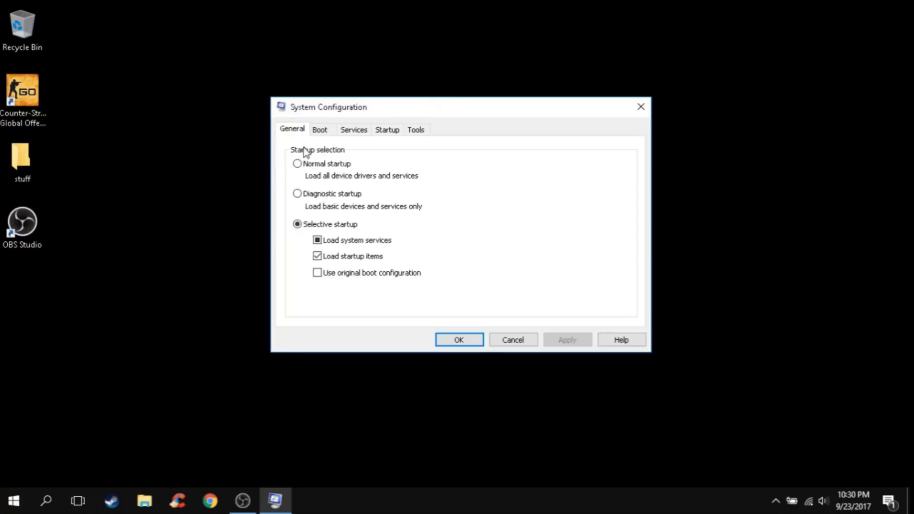
# Confirm 4 processors in the Boot tab's advanced options
pyautogui.click(312, 225)
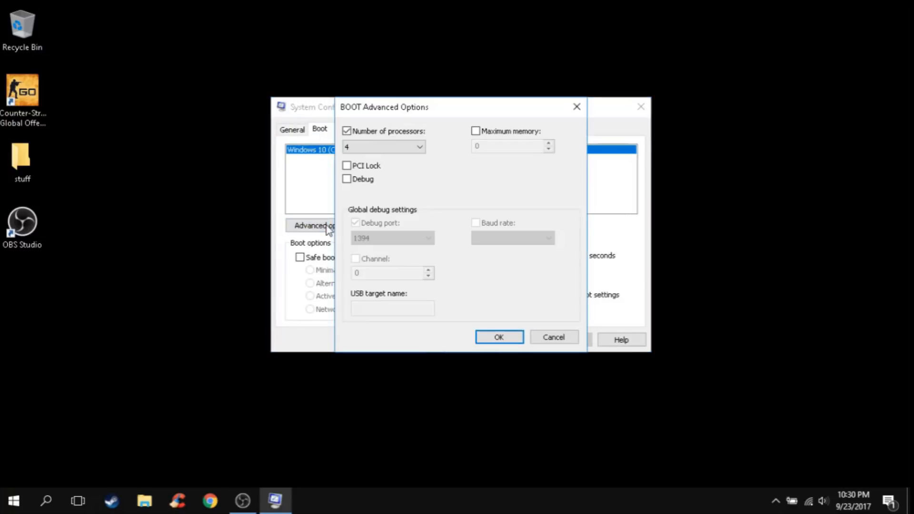
pyautogui.moveTo(445, 110)
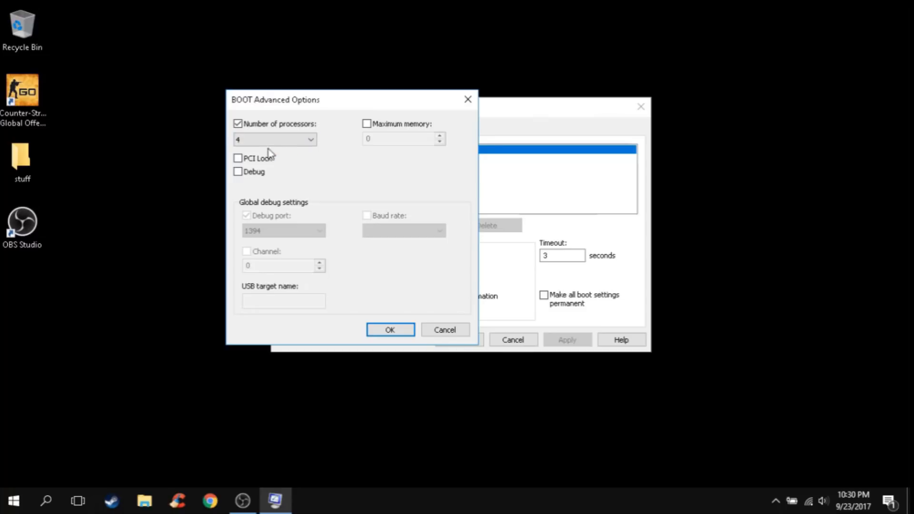
pyautogui.click(390, 329)
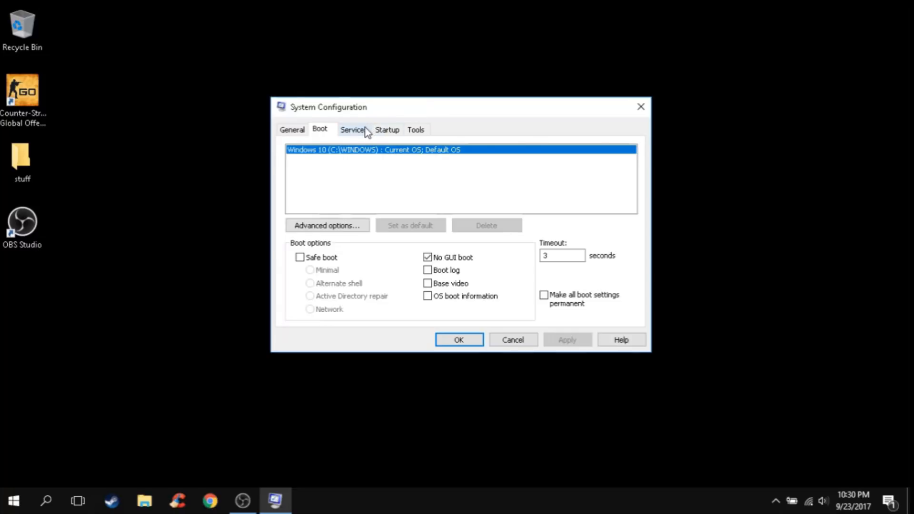
# Review the Services list and apply the configuration changes with OK
pyautogui.click(352, 129)
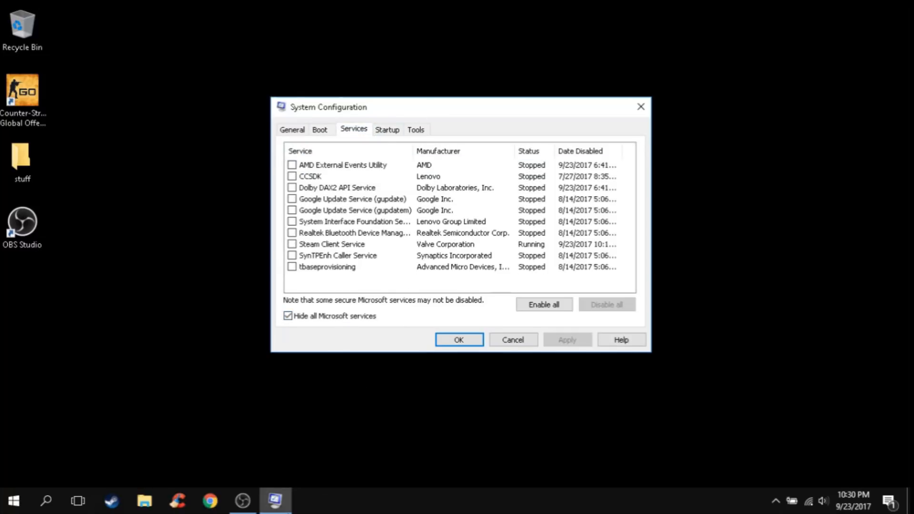
pyautogui.moveTo(505, 312)
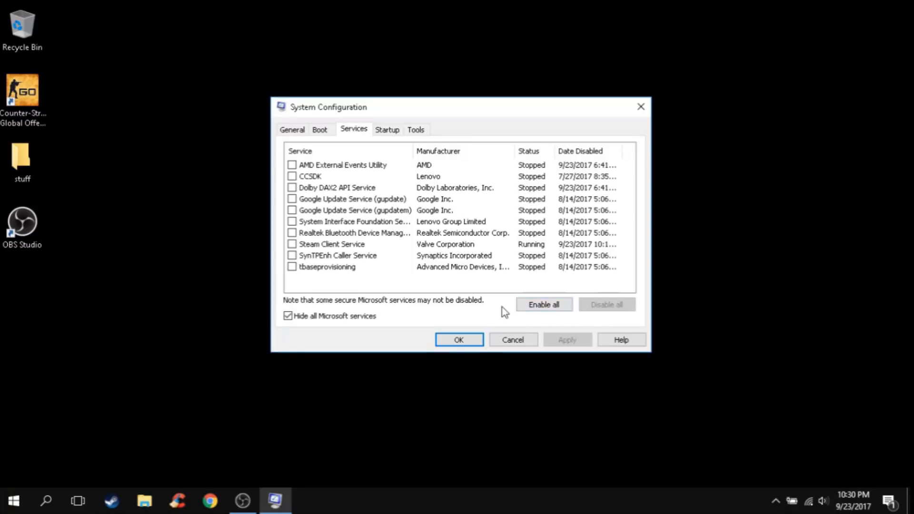
pyautogui.moveTo(503, 310)
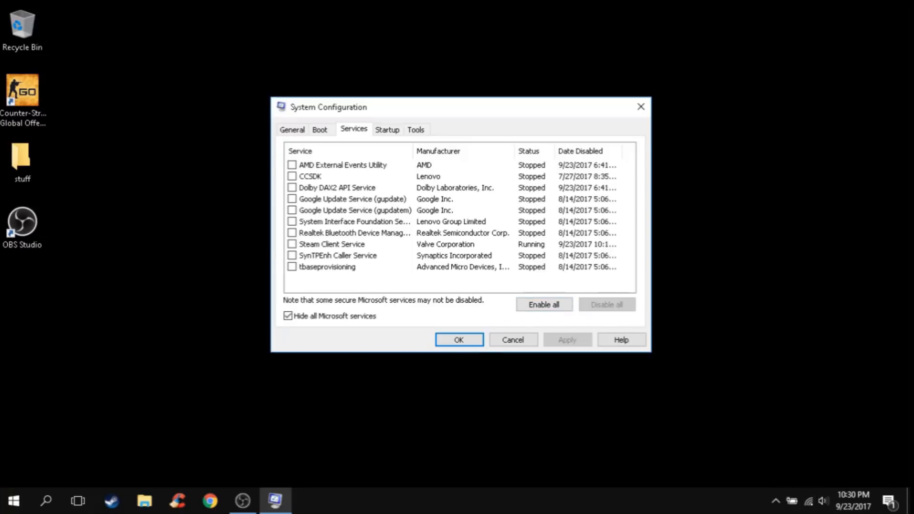
pyautogui.moveTo(284, 252)
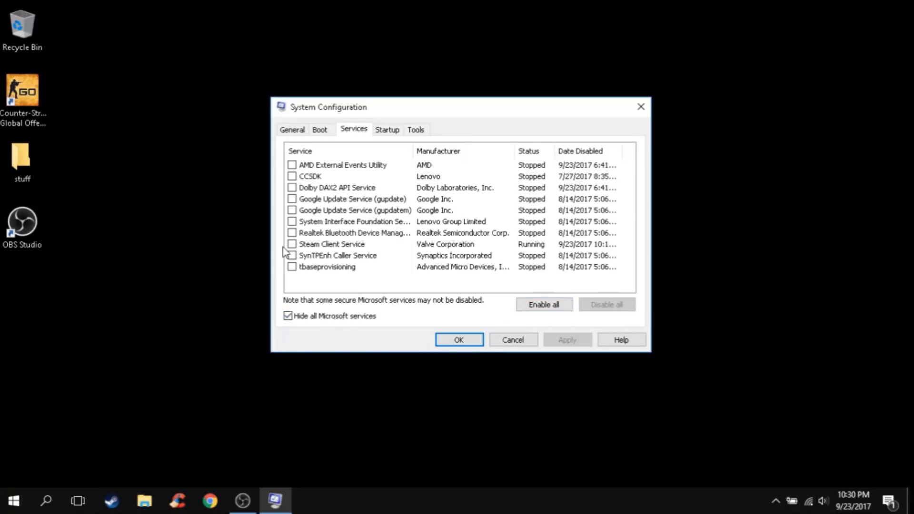
pyautogui.click(291, 243)
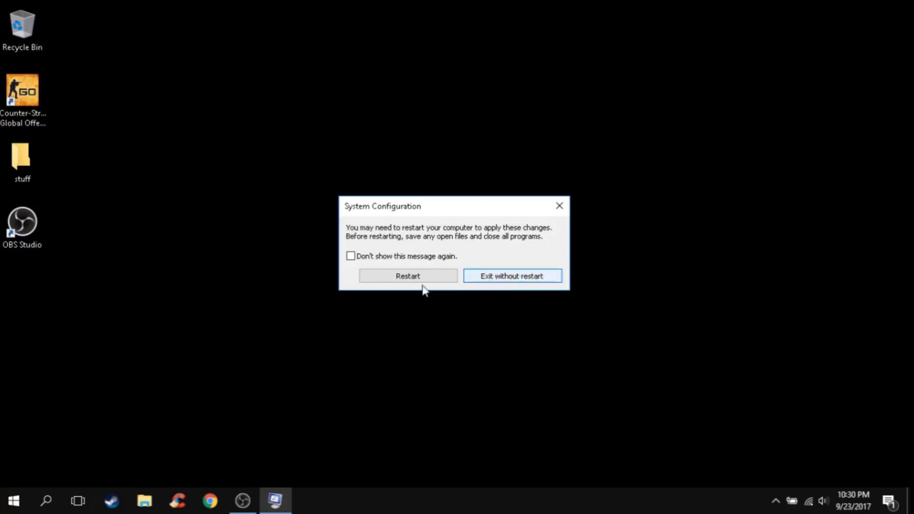
pyautogui.moveTo(537, 271)
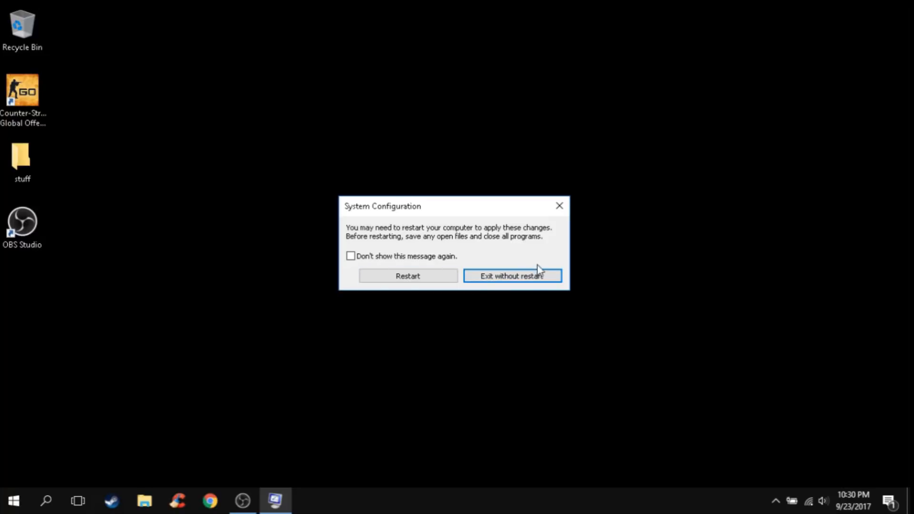
# Exit without restart and bring up CS:GO's options menu in the Steam Library
pyautogui.click(512, 276)
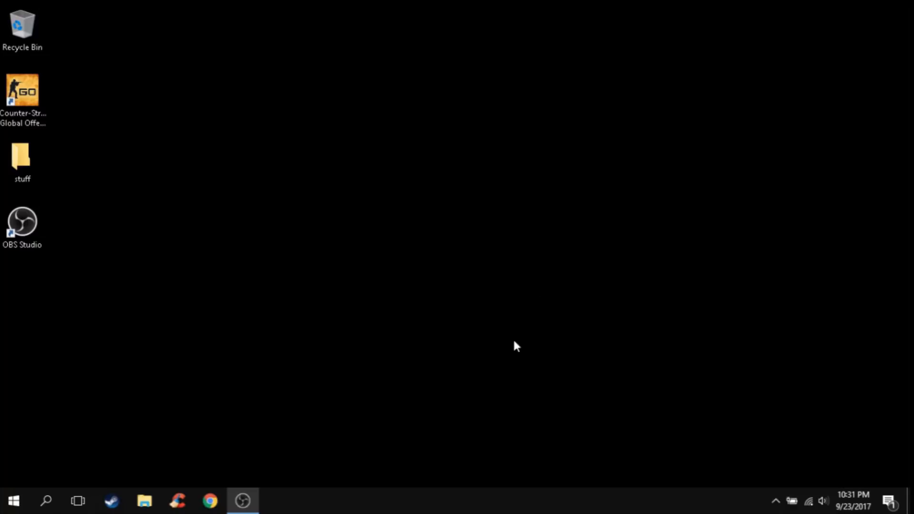
pyautogui.moveTo(130, 407)
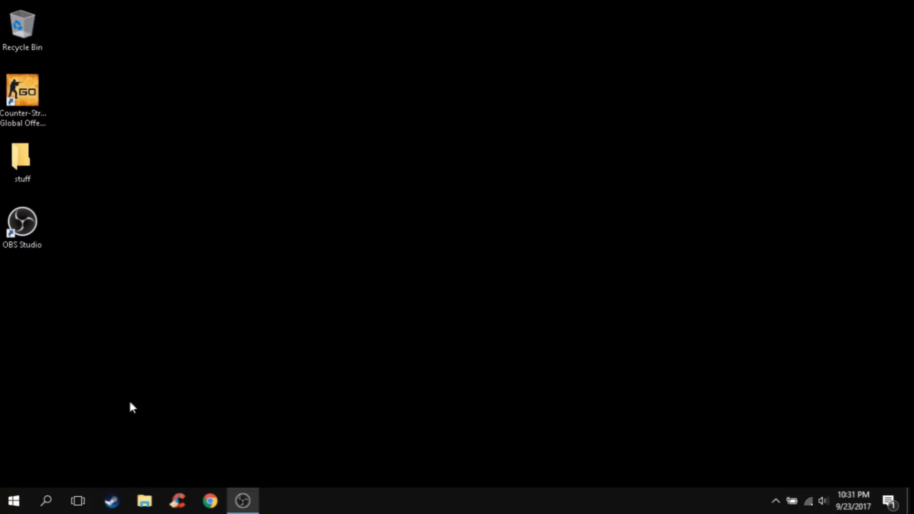
pyautogui.moveTo(136, 460)
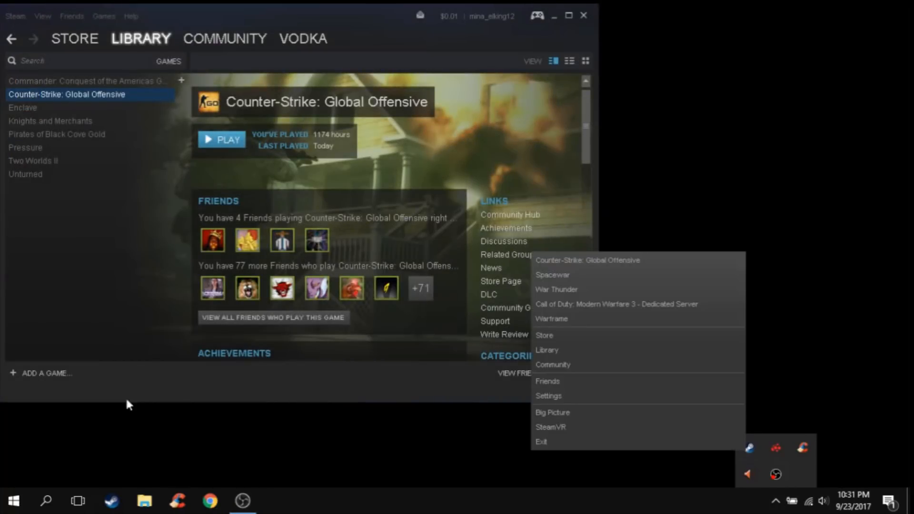
pyautogui.rightClick(67, 94)
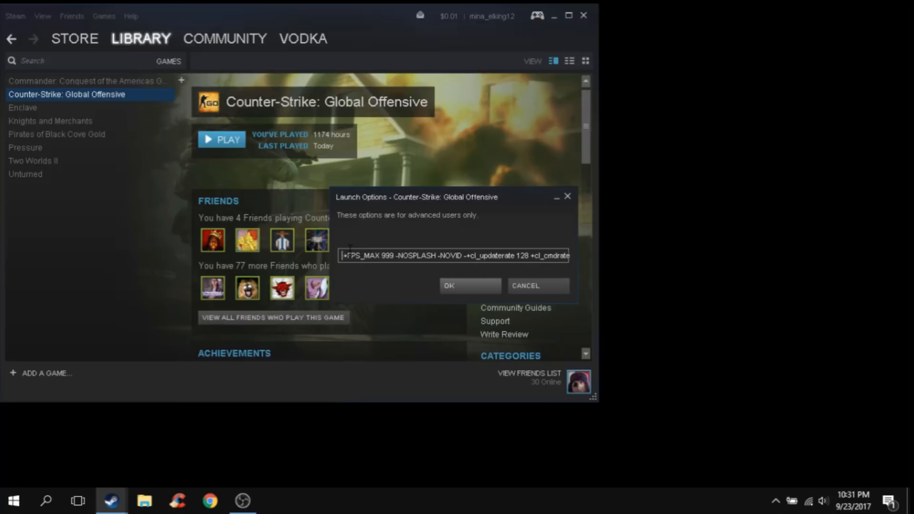
# Edit CS:GO's launch options to start with -THREADS 4 and set +FPS_MAX 999
pyautogui.write('-THREADS 4')
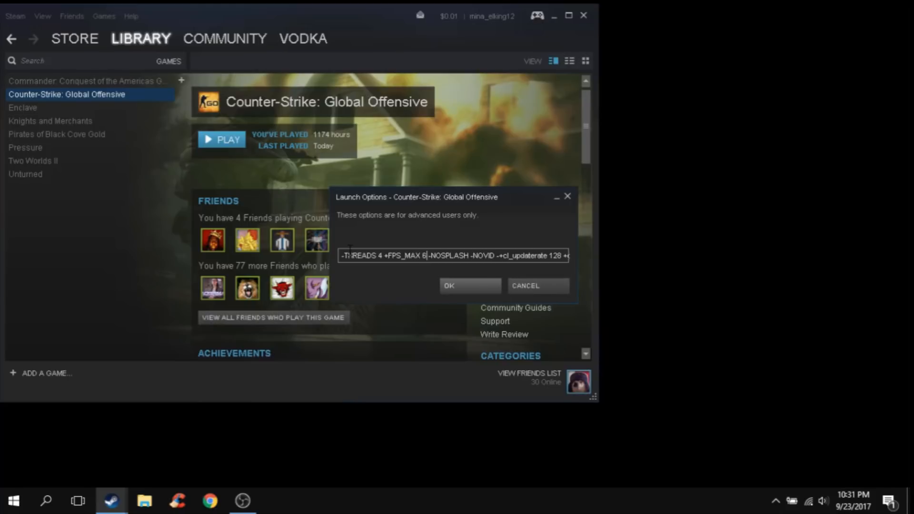
pyautogui.press('Backspace')
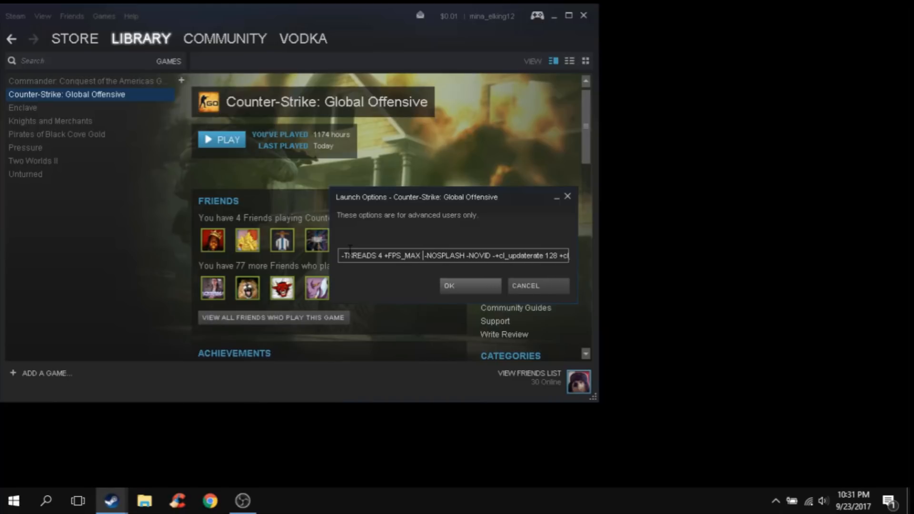
pyautogui.write('999')
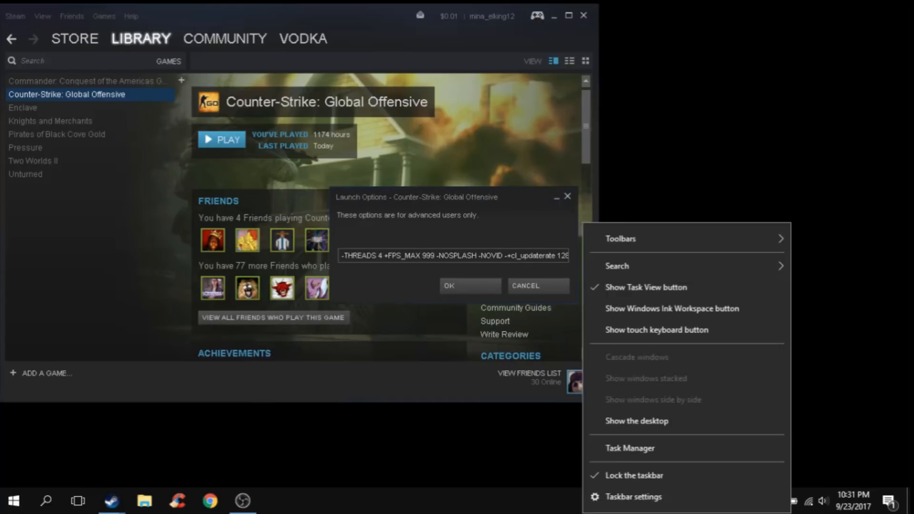
# Check in Task Manager's Performance tab that the CPU has 4 cores, then close Task Manager
pyautogui.click(630, 447)
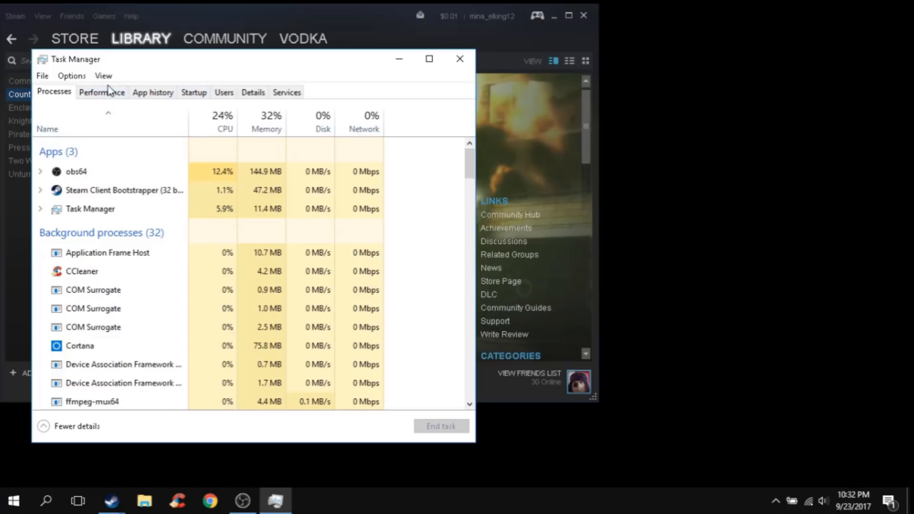
pyautogui.click(101, 93)
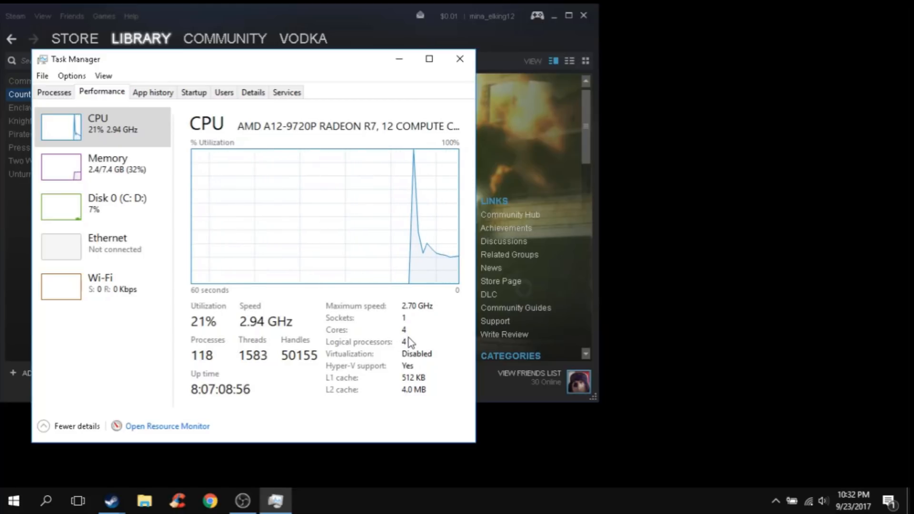
pyautogui.click(460, 59)
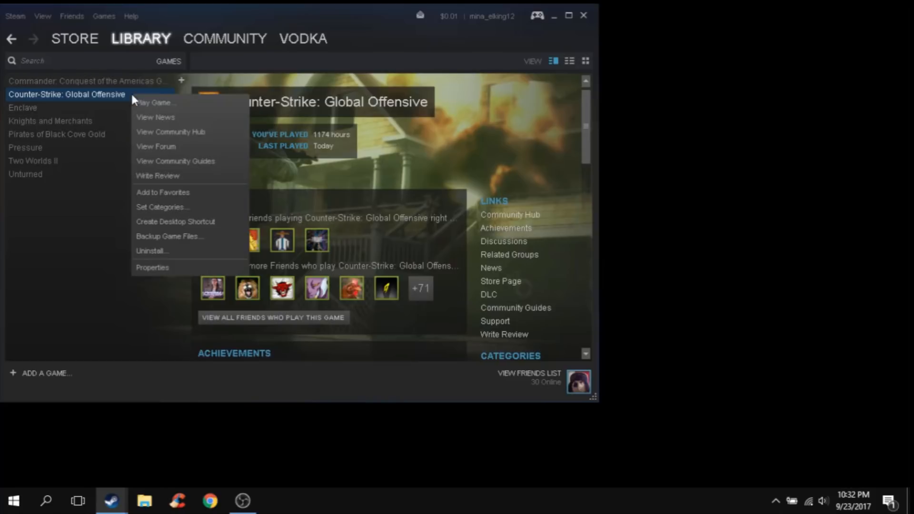
# Verify CS:GO's in-game overlay is unticked in its Properties and close the dialog
pyautogui.click(153, 266)
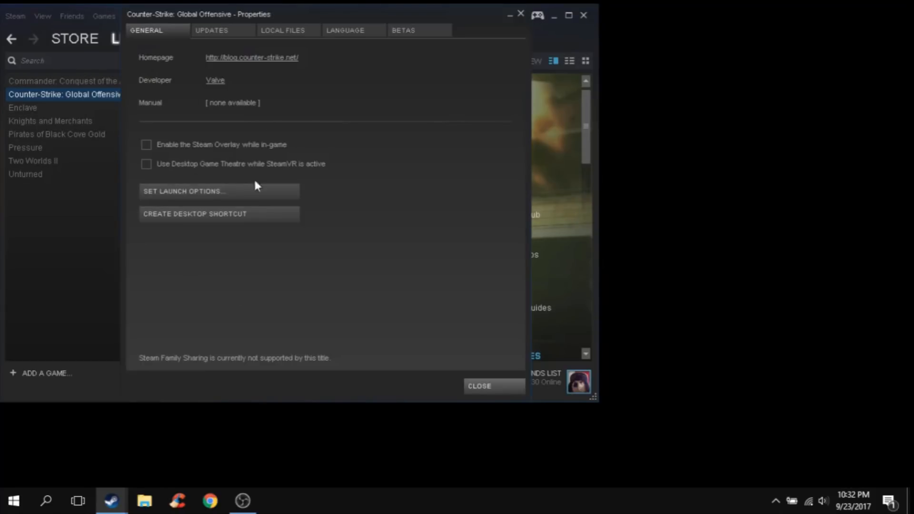
pyautogui.moveTo(164, 106)
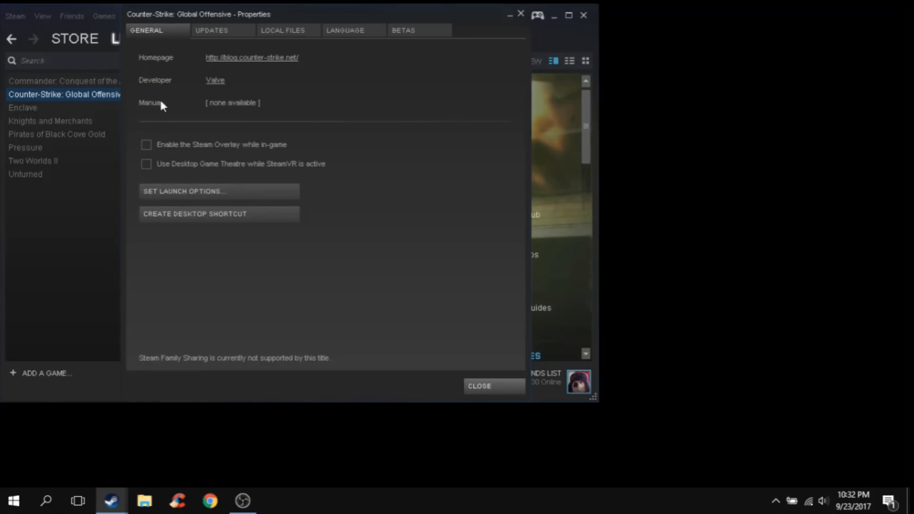
pyautogui.moveTo(197, 179)
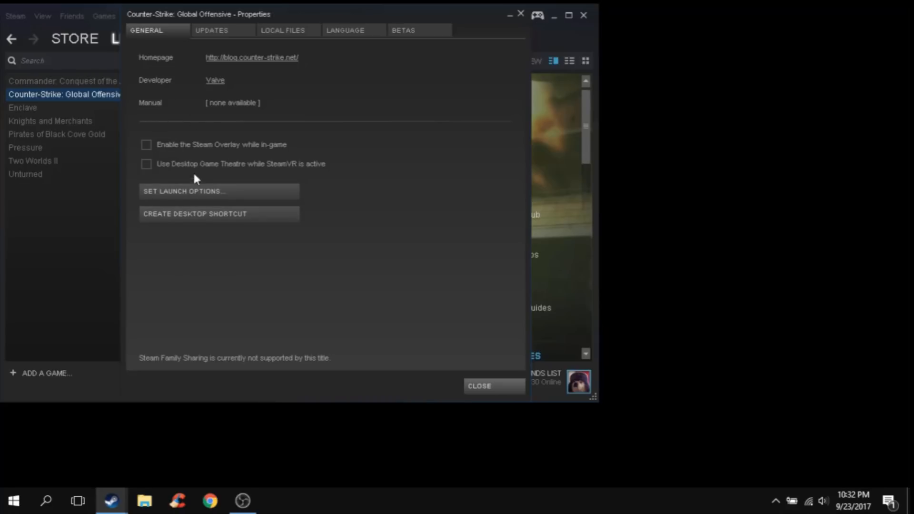
pyautogui.moveTo(188, 166)
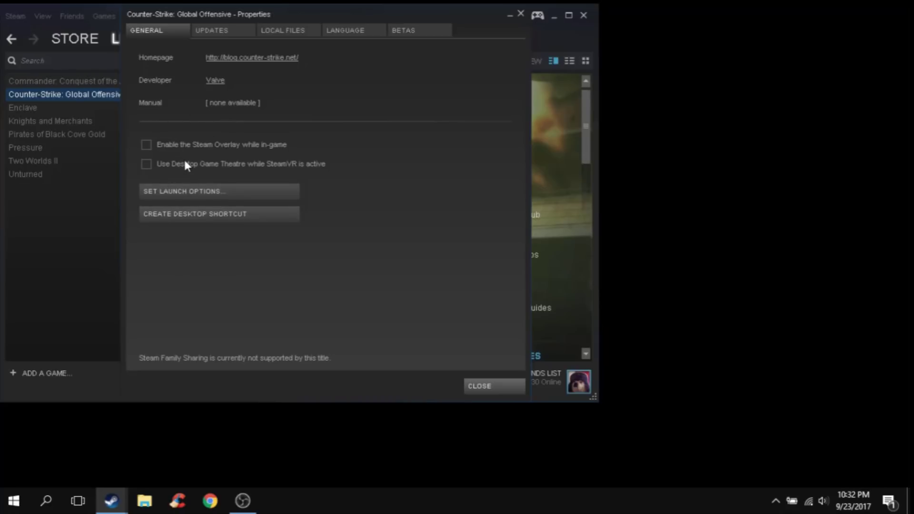
pyautogui.moveTo(231, 196)
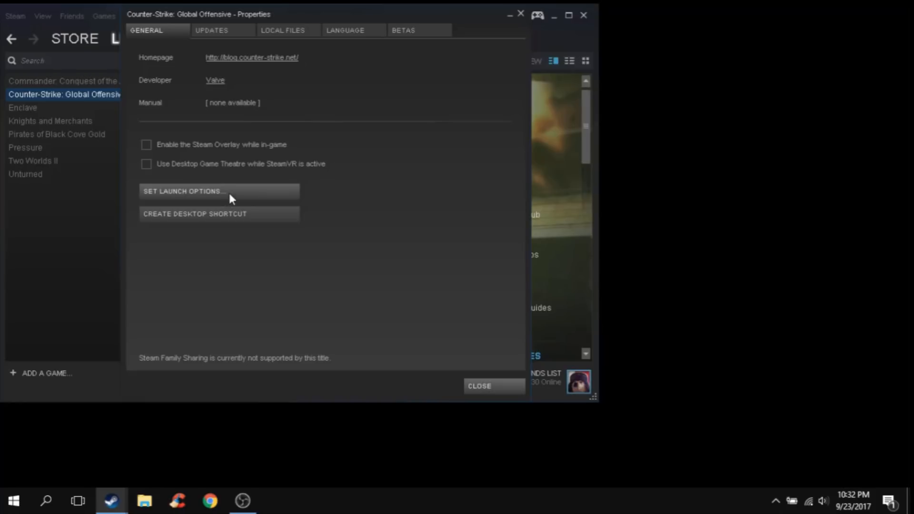
pyautogui.moveTo(499, 11)
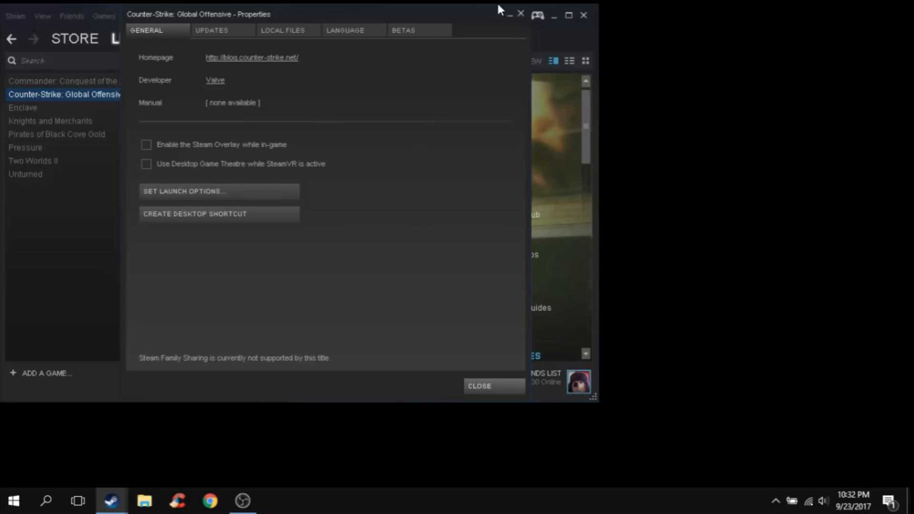
pyautogui.click(481, 386)
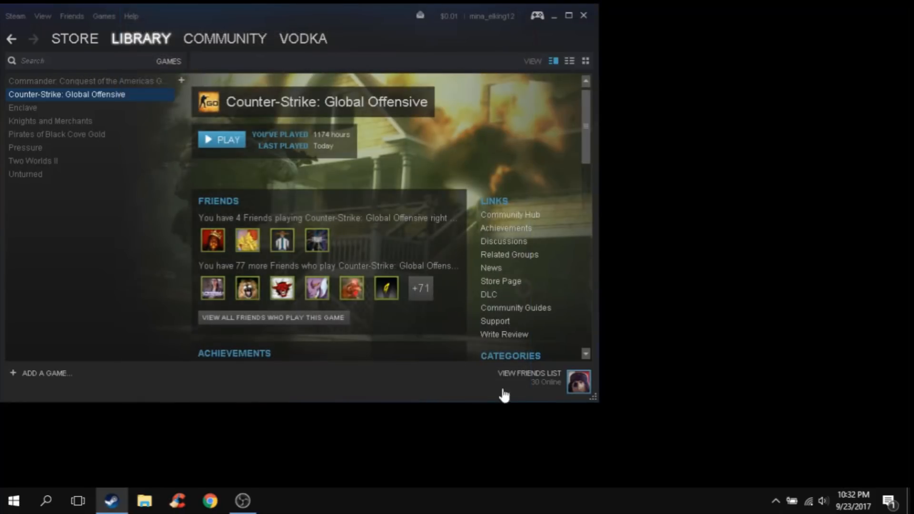
# Dismiss the Library categories dropdown and reveal the hidden notification-area icons
pyautogui.click(139, 38)
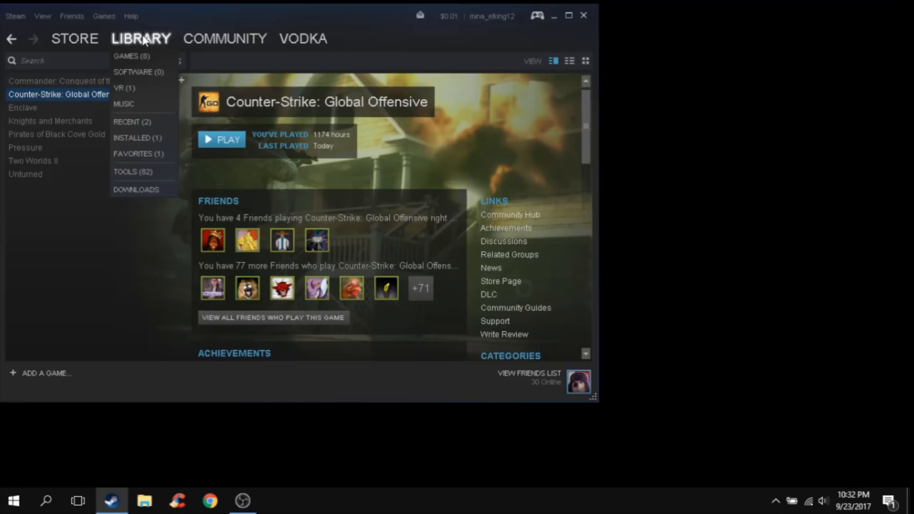
pyautogui.moveTo(172, 199)
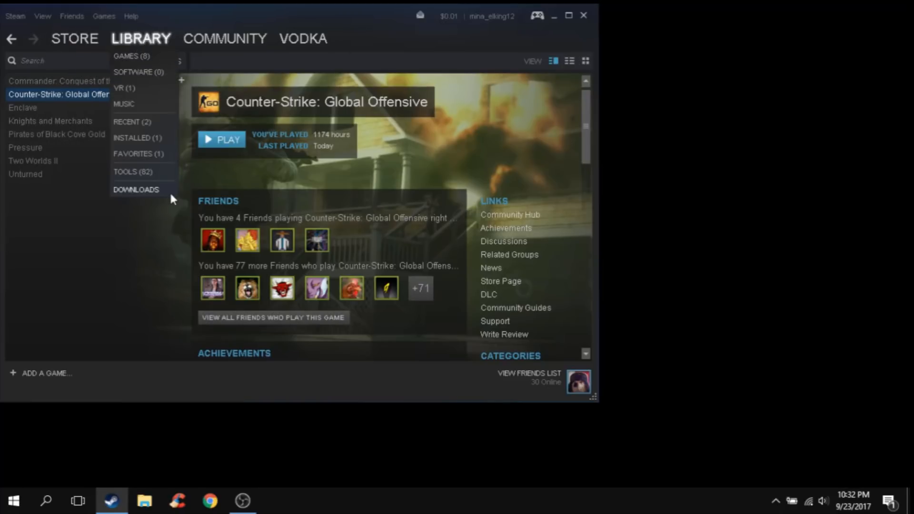
pyautogui.click(137, 38)
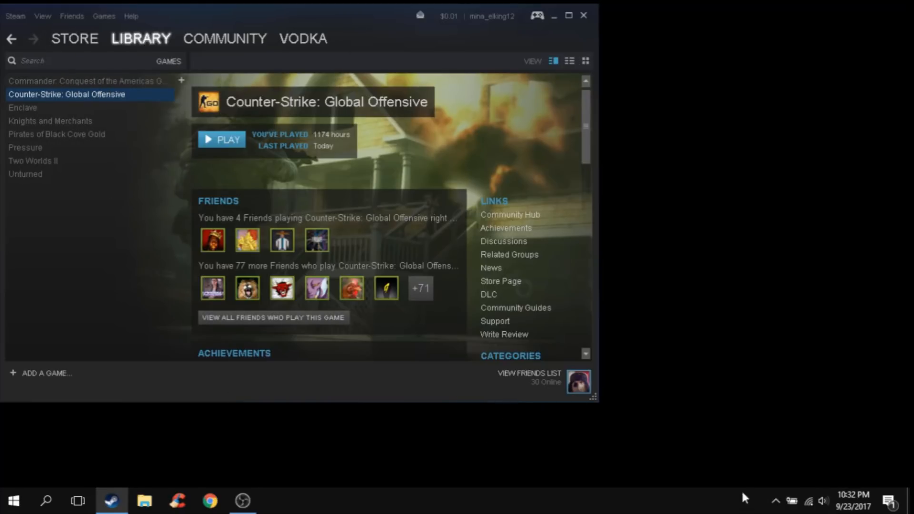
pyautogui.click(777, 499)
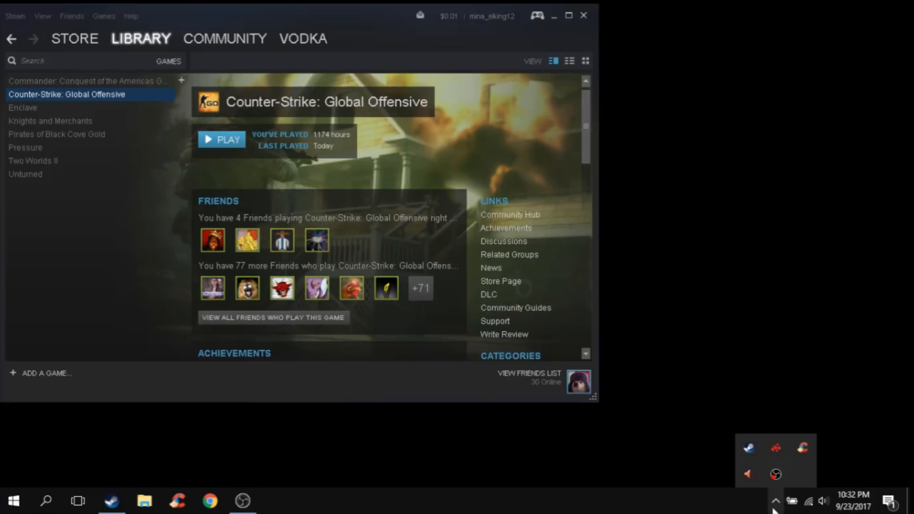
pyautogui.rightClick(749, 447)
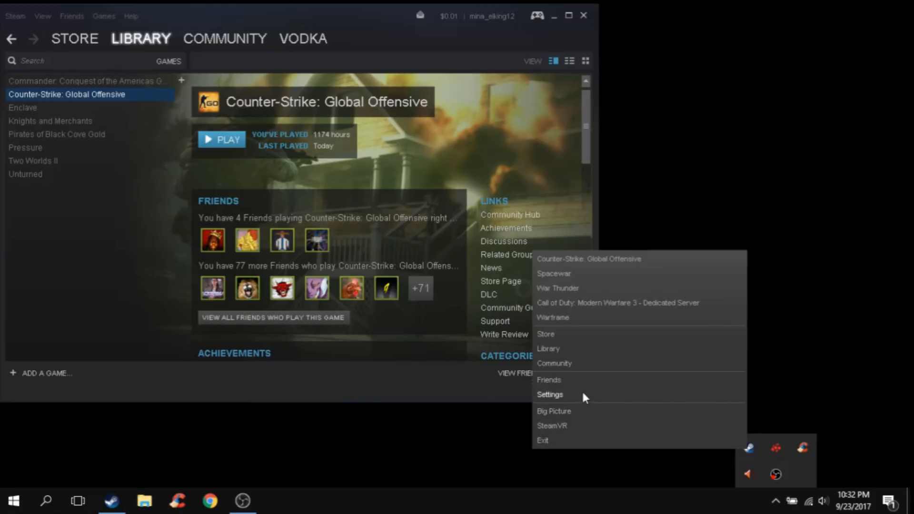
pyautogui.click(549, 394)
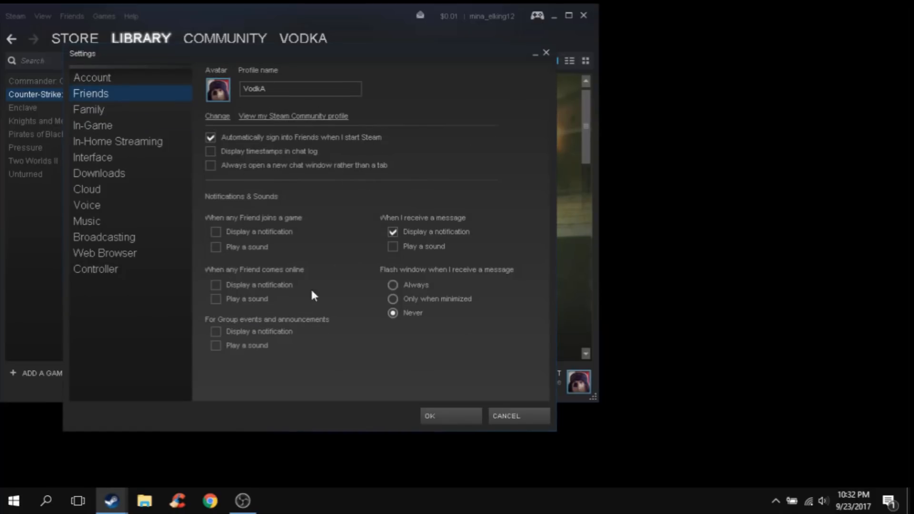
pyautogui.moveTo(355, 205)
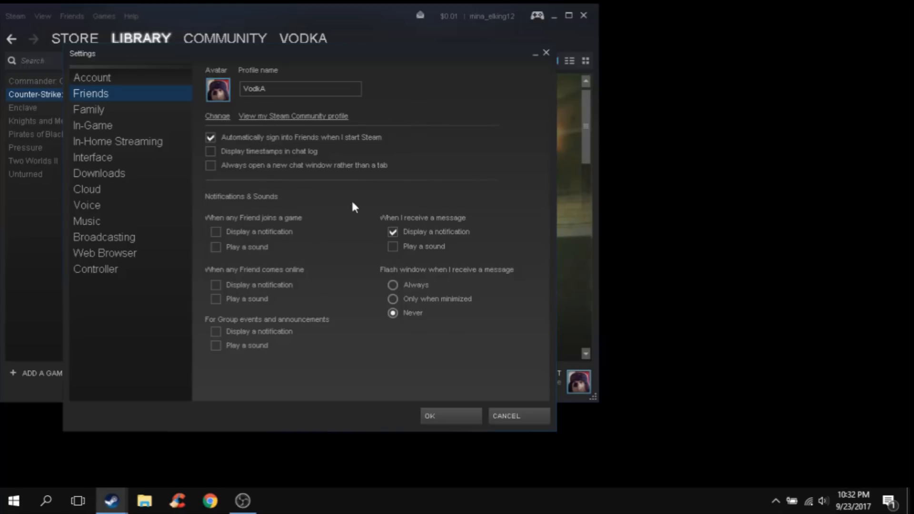
pyautogui.click(89, 109)
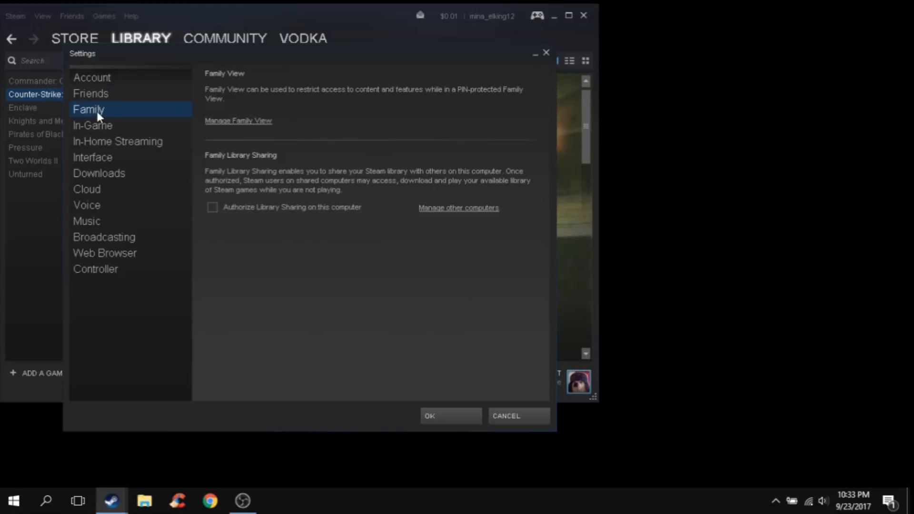
pyautogui.click(93, 126)
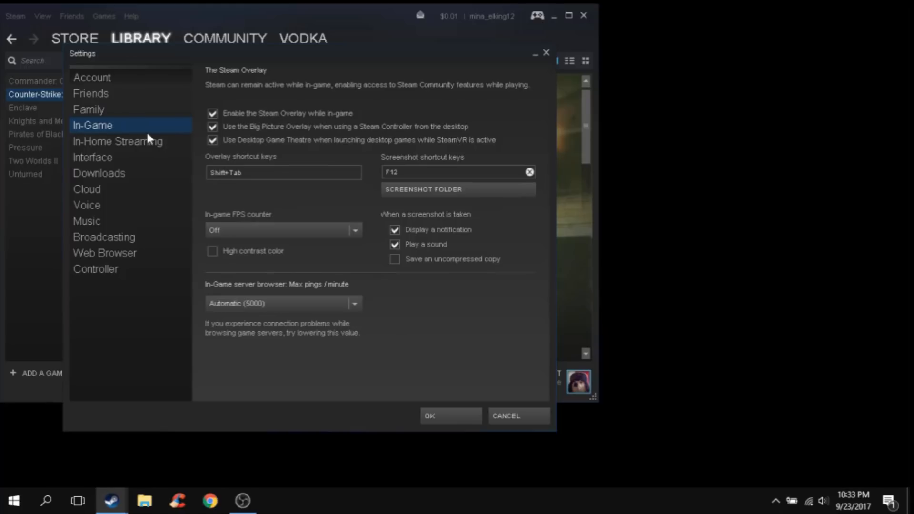
pyautogui.click(94, 157)
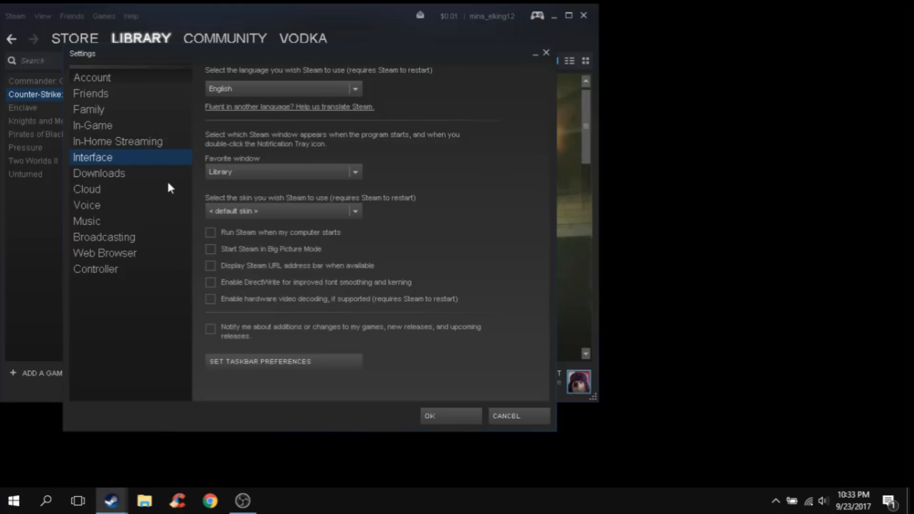
pyautogui.moveTo(248, 90)
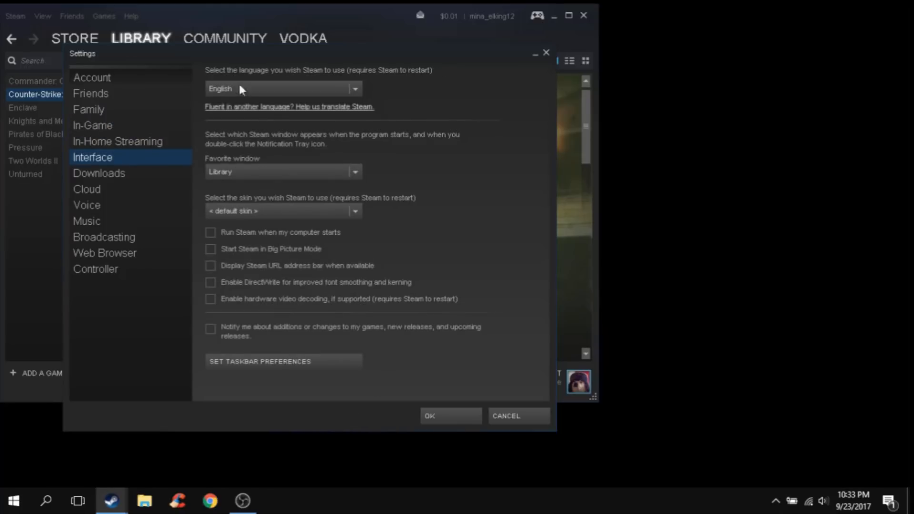
pyautogui.click(86, 188)
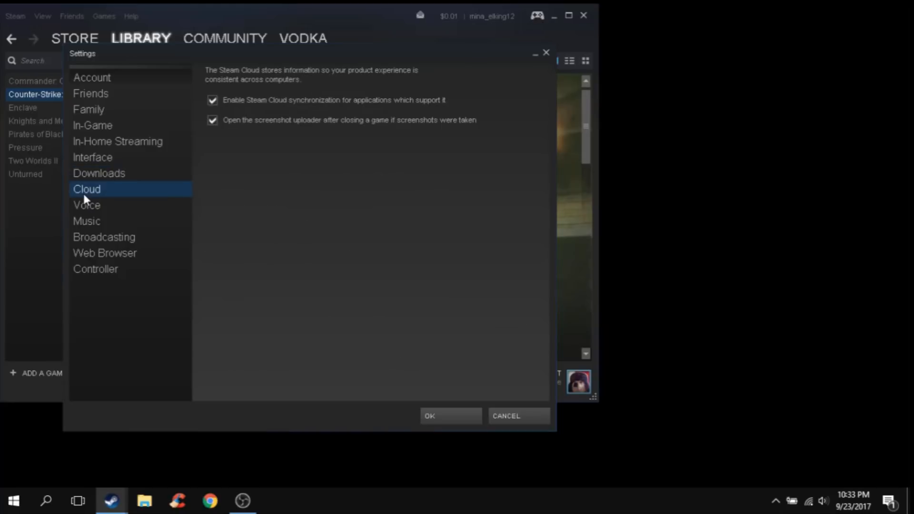
pyautogui.click(105, 253)
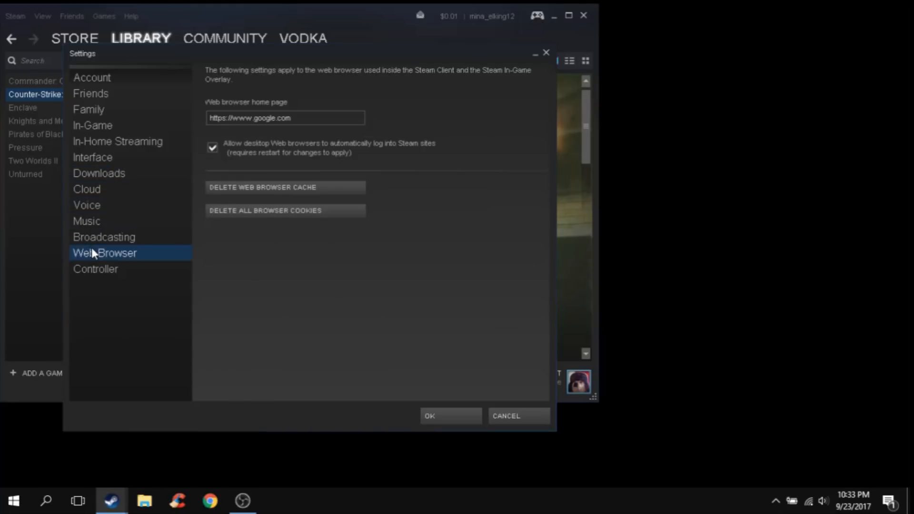
pyautogui.click(95, 269)
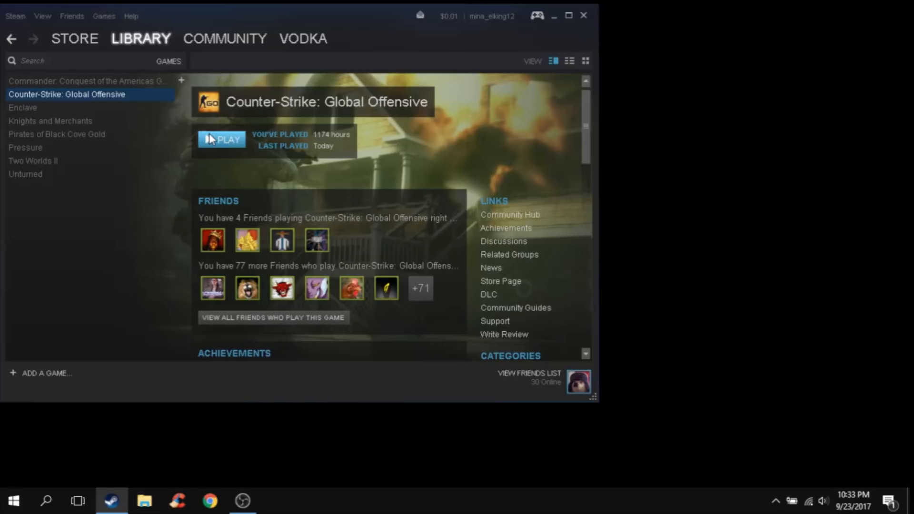
# Launch CS:GO from Steam and in the match swap to the knife and back to the AWP
pyautogui.click(221, 139)
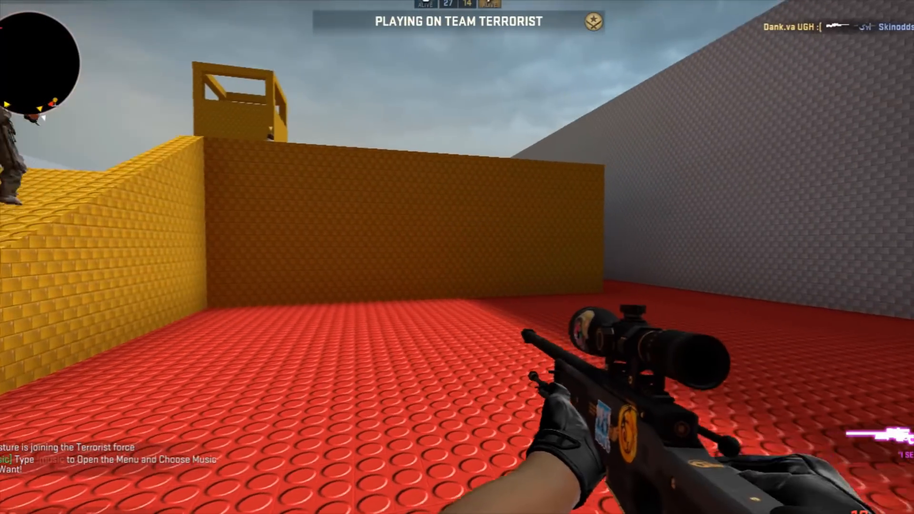
pyautogui.press('3')
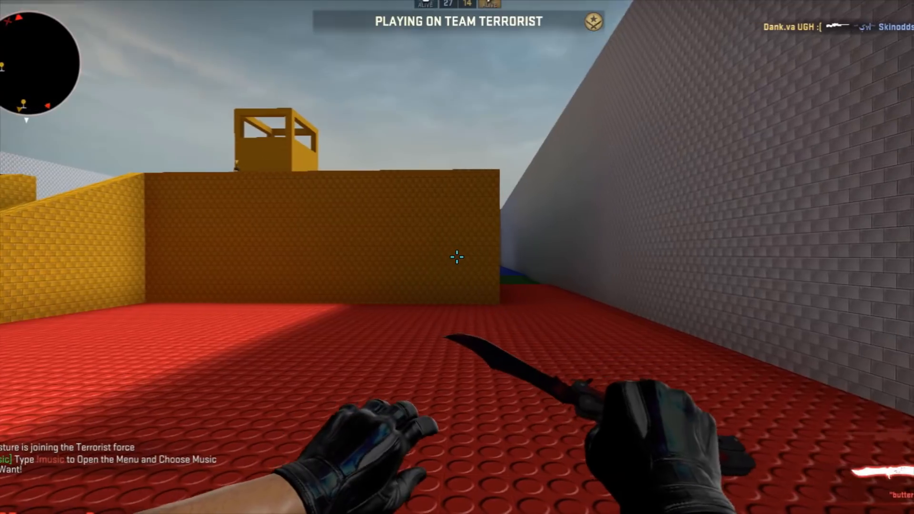
pyautogui.press('2')
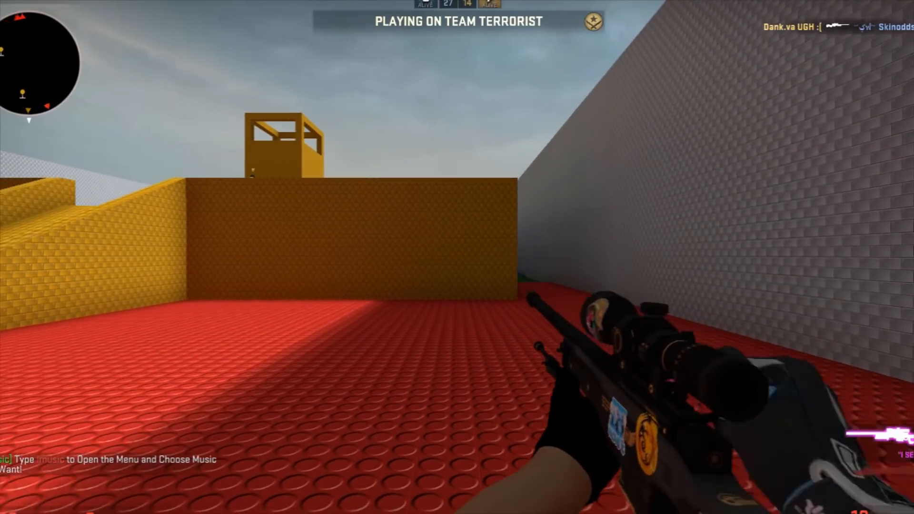